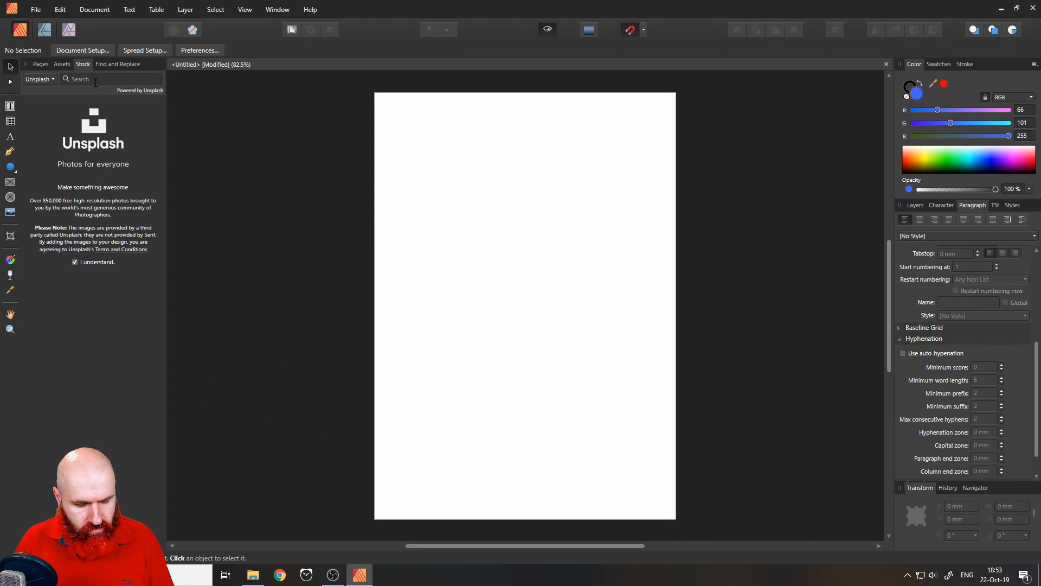
# Search Unsplash stock for 'dog' and scale the running dog photo to cover the page.
pyautogui.write('dog')
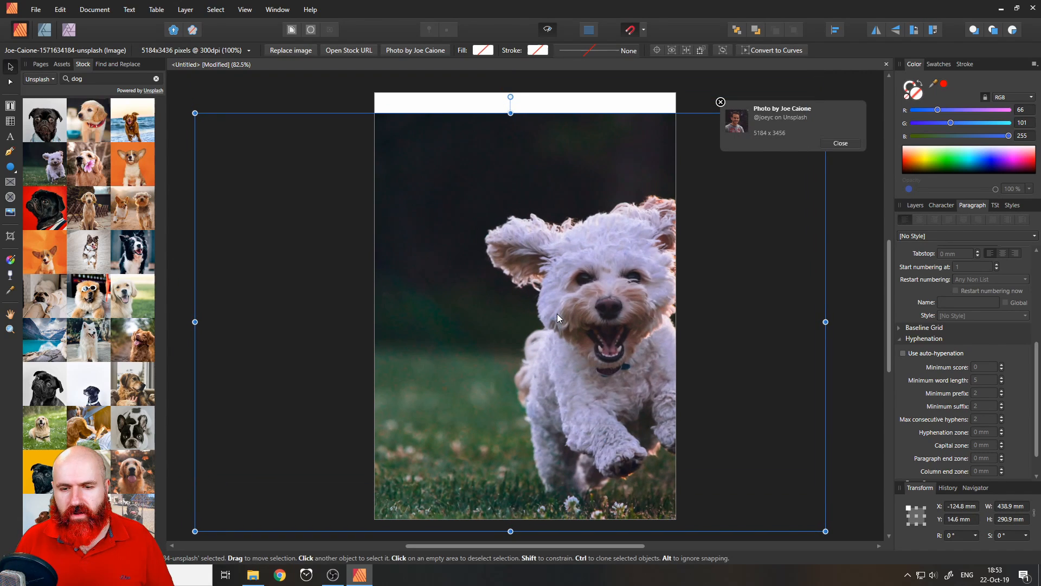
pyautogui.moveTo(194, 113); pyautogui.dragTo(175, 99)
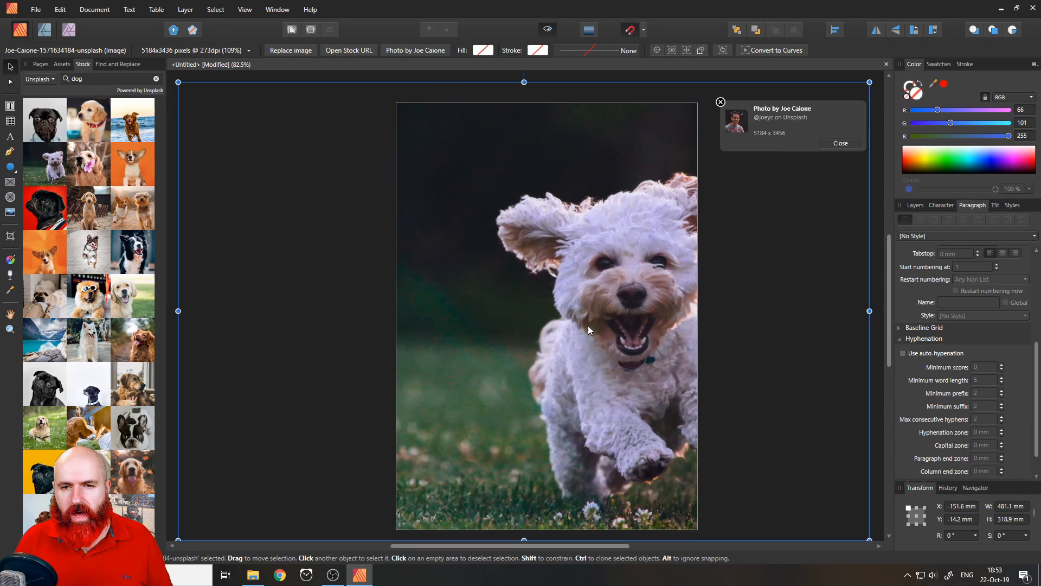
pyautogui.click(719, 102)
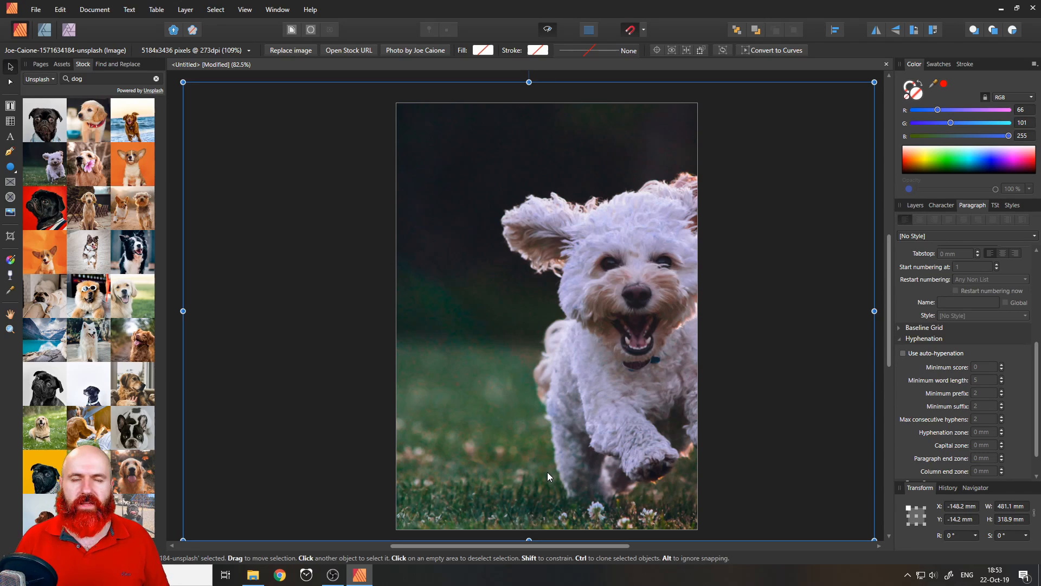
pyautogui.moveTo(227, 340)
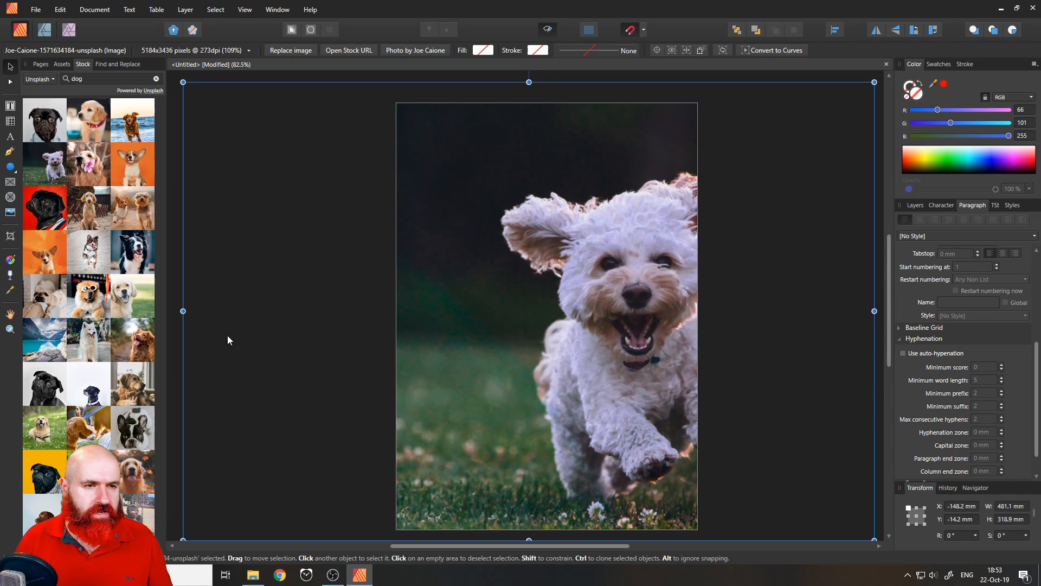
pyautogui.moveTo(10, 151)
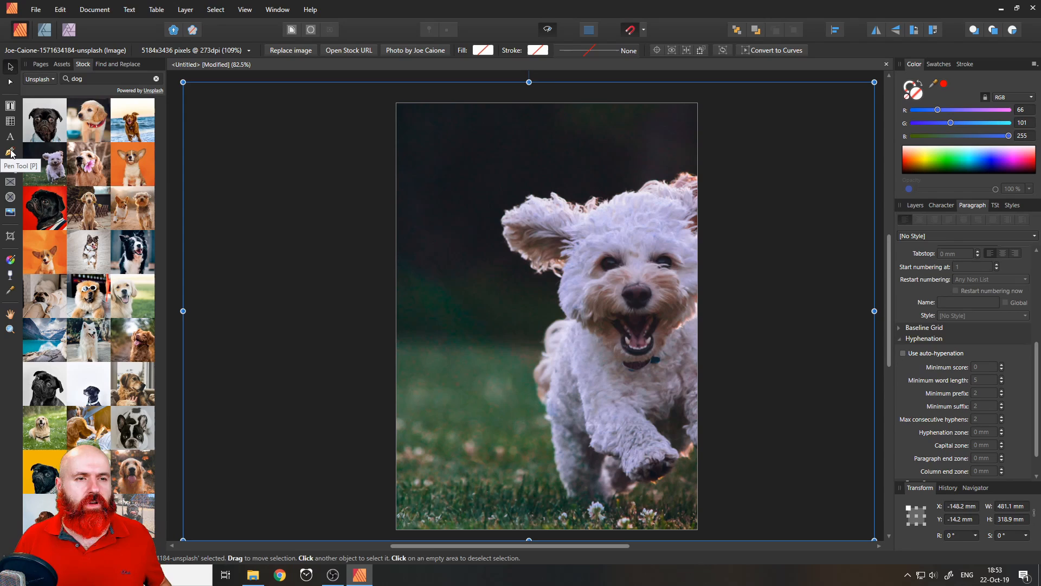
# Trace a closed Pen curve from the left page edge along the dog's outline.
pyautogui.click(10, 151)
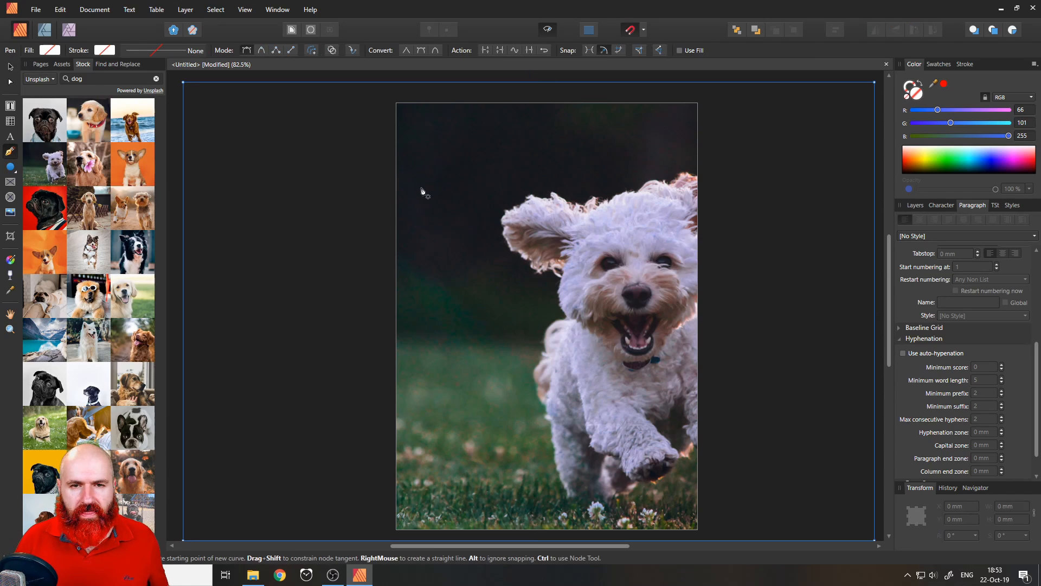
pyautogui.moveTo(406, 210); pyautogui.dragTo(498, 209)
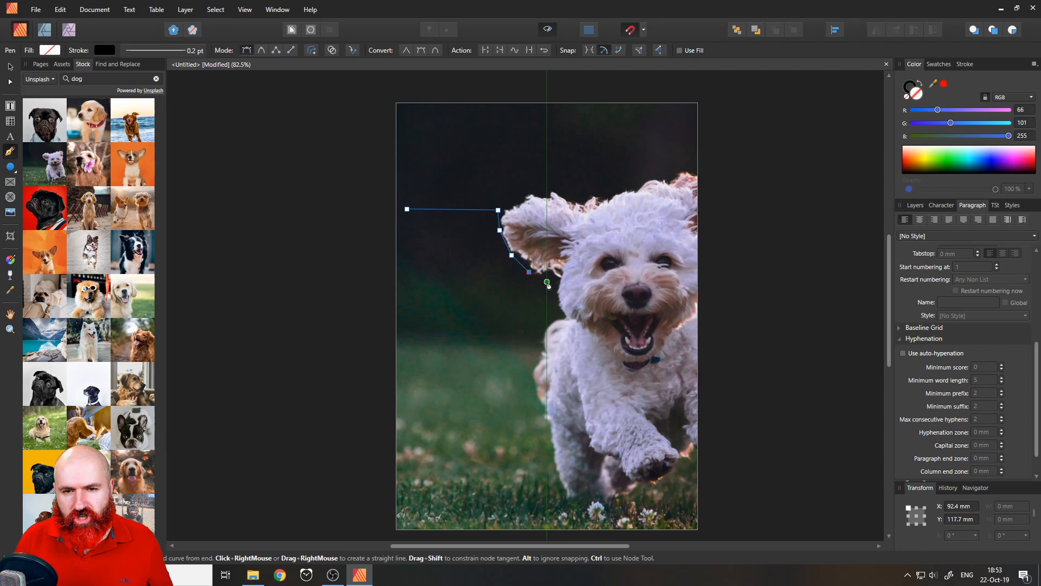
pyautogui.click(533, 370)
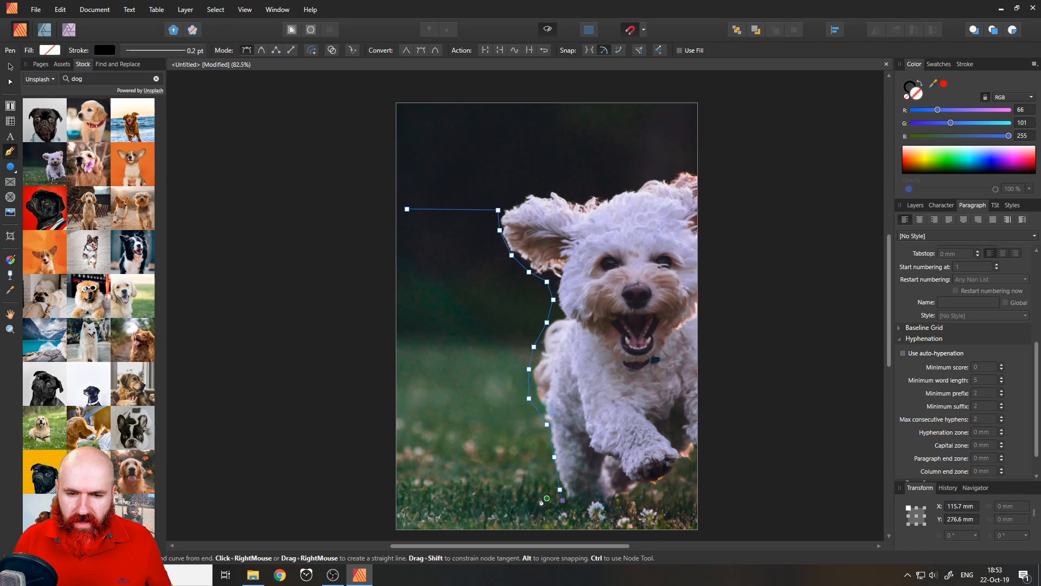
pyautogui.click(399, 500)
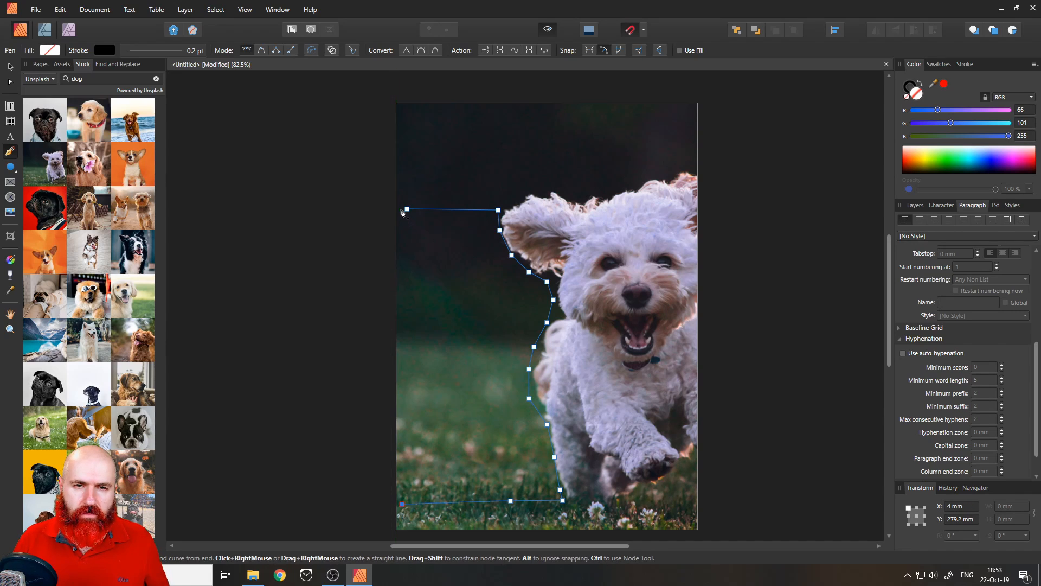
pyautogui.click(405, 210)
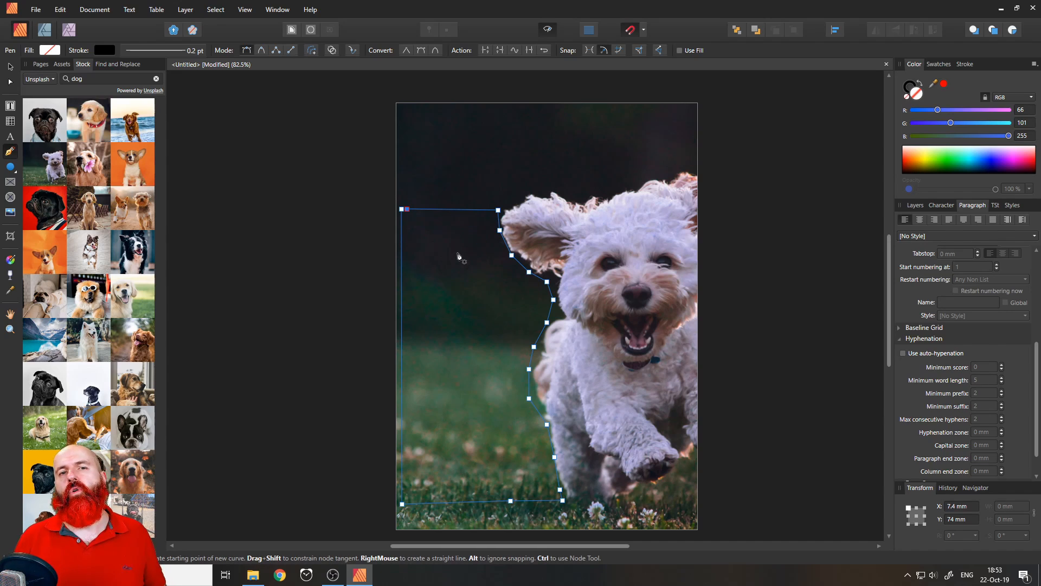
# Convert the traced curve into a text frame holding white placeholder text.
pyautogui.rightClick(457, 257)
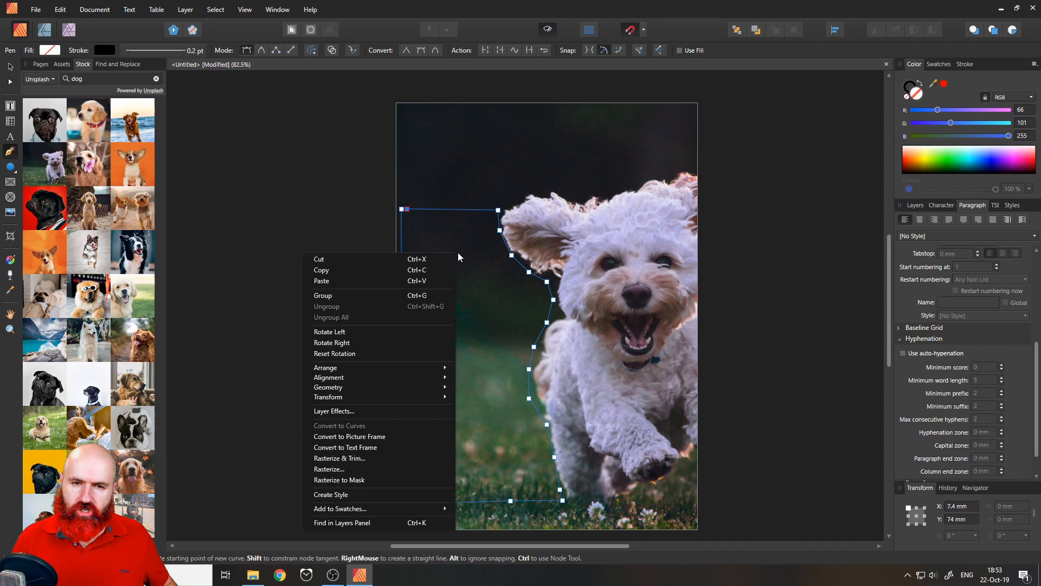
pyautogui.moveTo(432, 410)
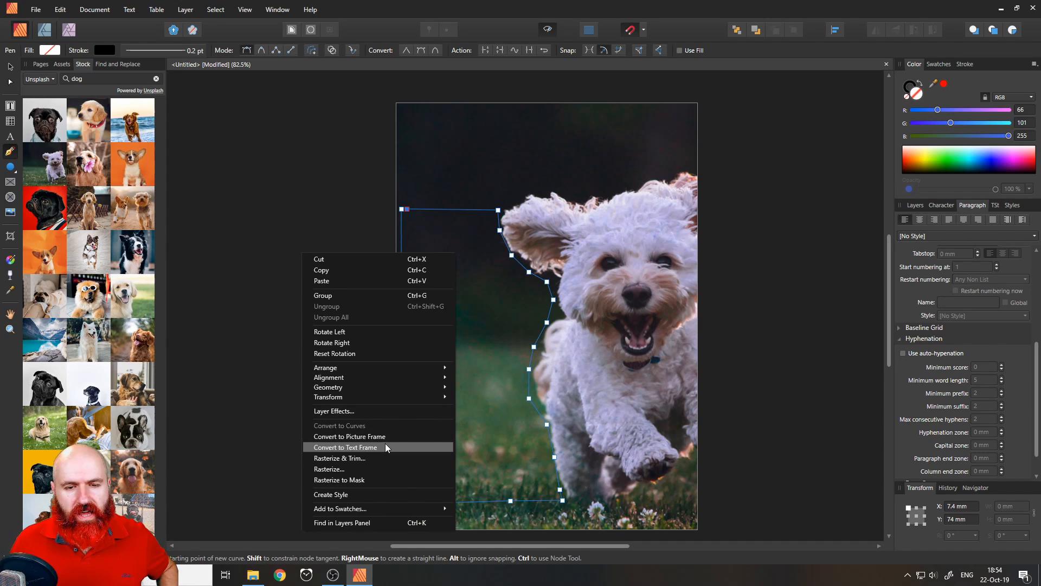
pyautogui.click(345, 447)
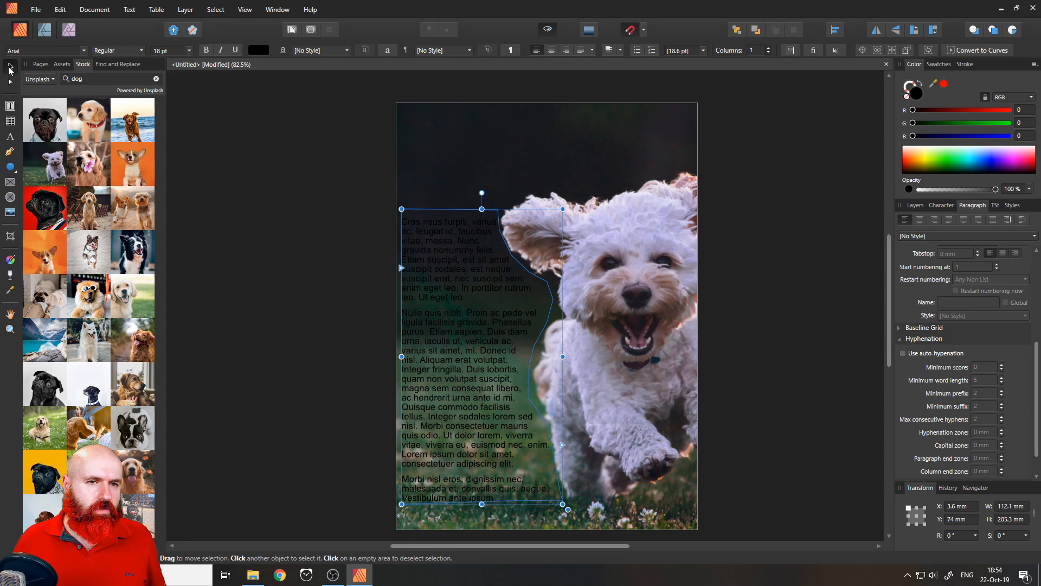
pyautogui.click(258, 50)
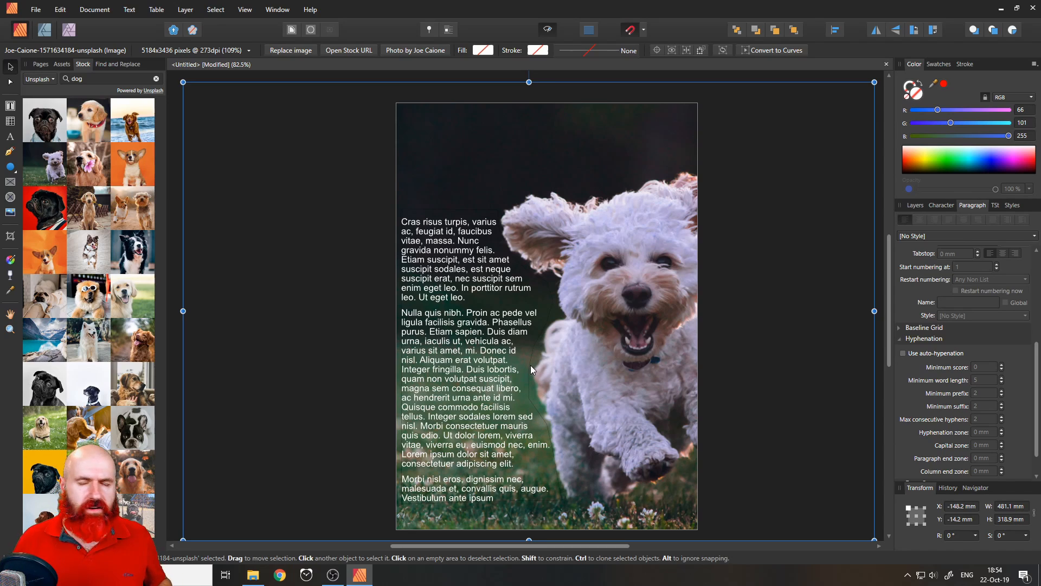
pyautogui.moveTo(521, 382)
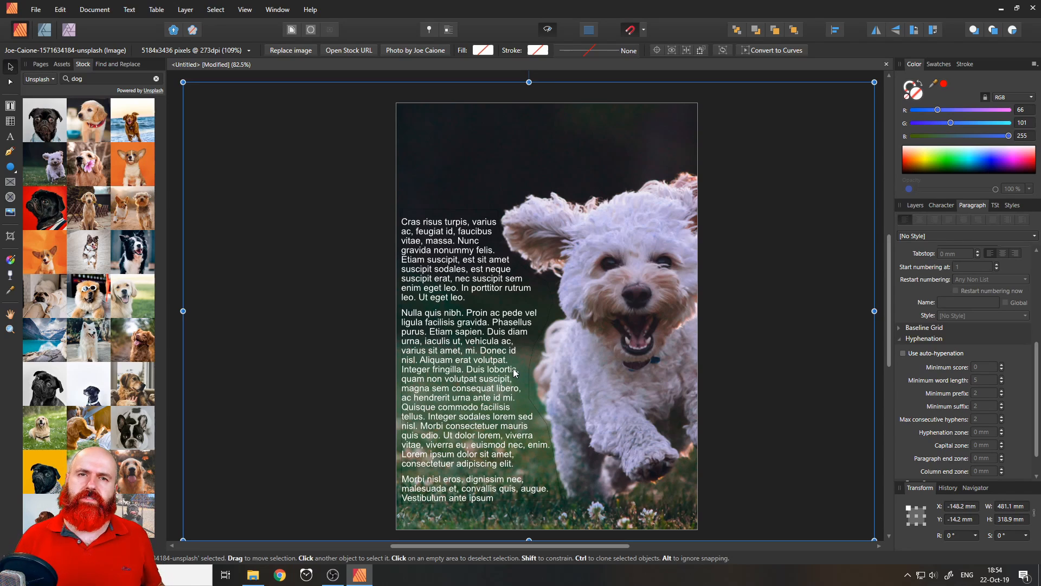
# Set the text frame's stroke to none in its Text Frame settings.
pyautogui.click(465, 358)
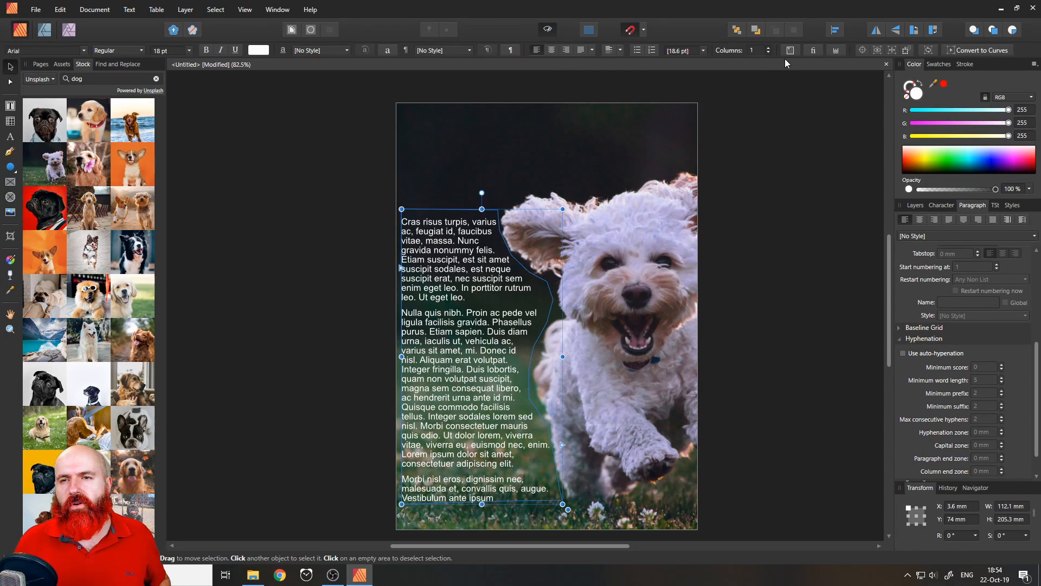
pyautogui.moveTo(789, 50)
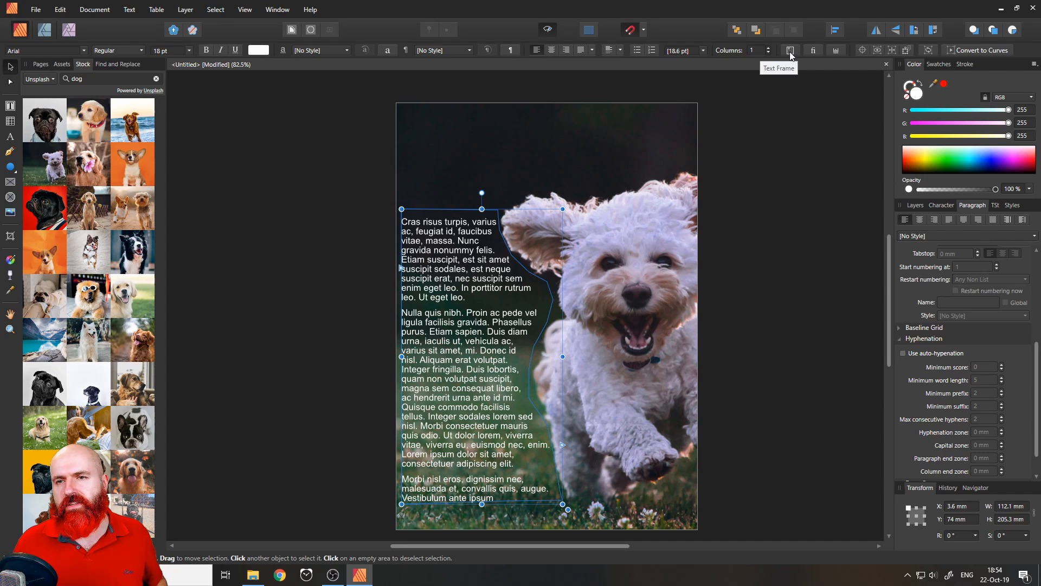
pyautogui.click(790, 50)
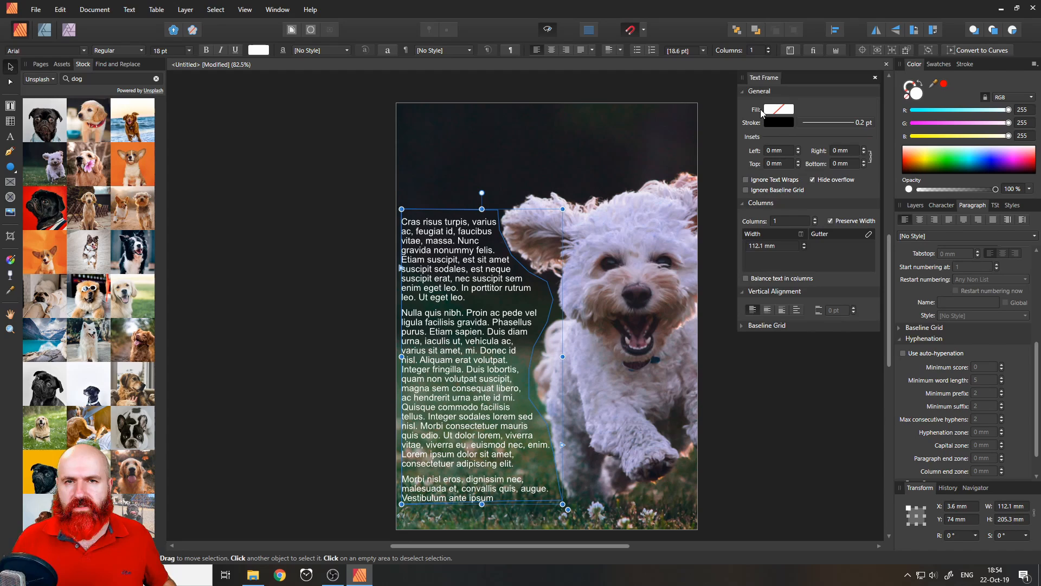
pyautogui.moveTo(770, 128)
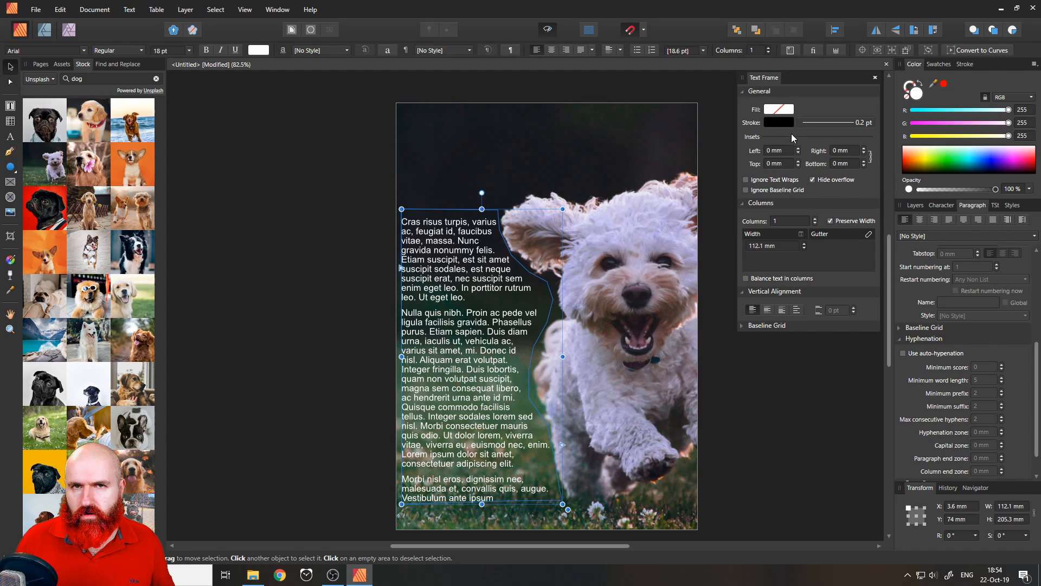
pyautogui.click(778, 122)
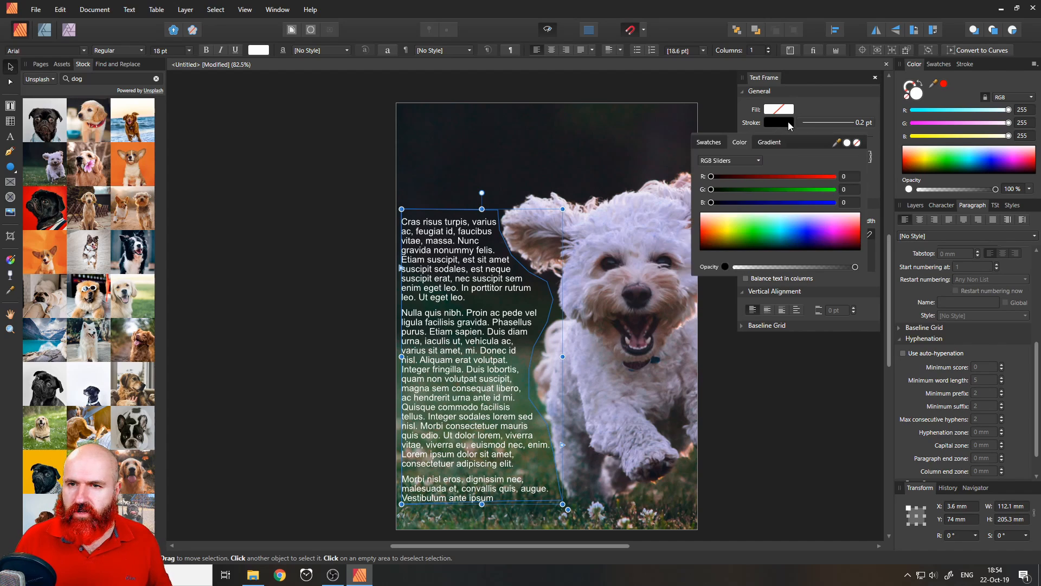
pyautogui.moveTo(856, 143)
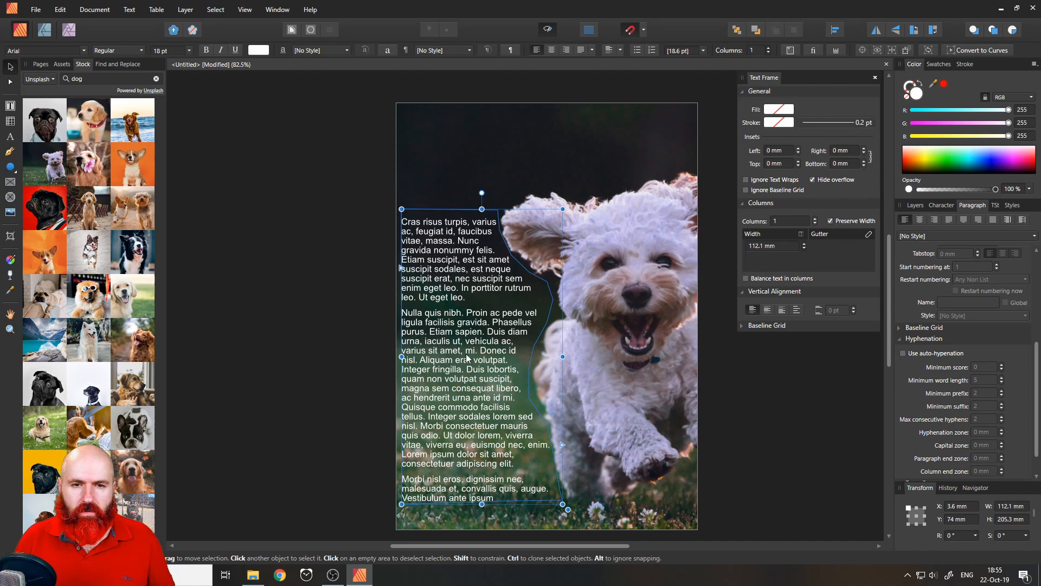
pyautogui.click(586, 438)
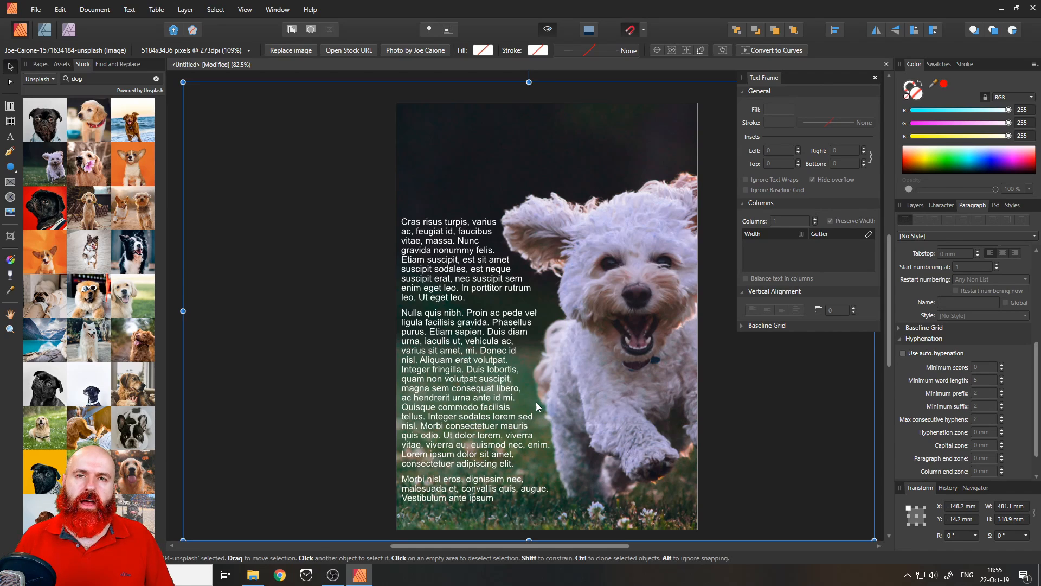
pyautogui.moveTo(547, 385)
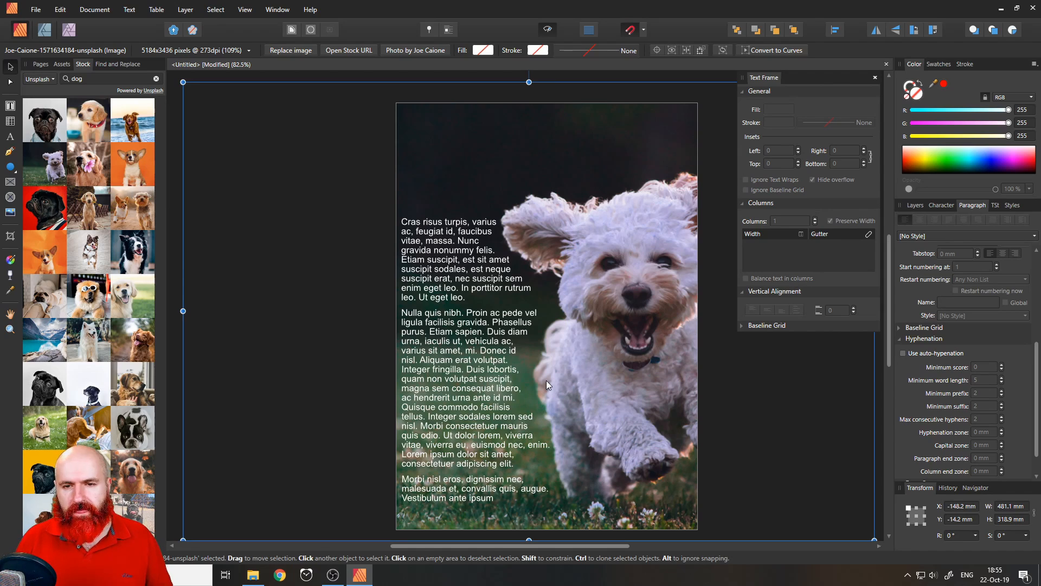
pyautogui.moveTo(502, 335)
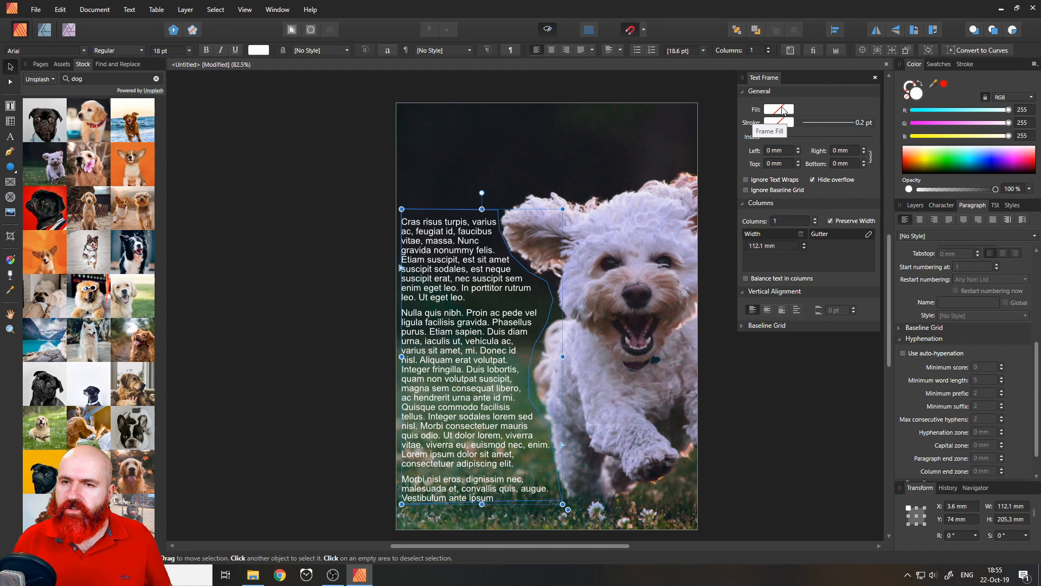
# Fill the text frame with cyan using the RGB sliders and adjust its opacity.
pyautogui.click(778, 110)
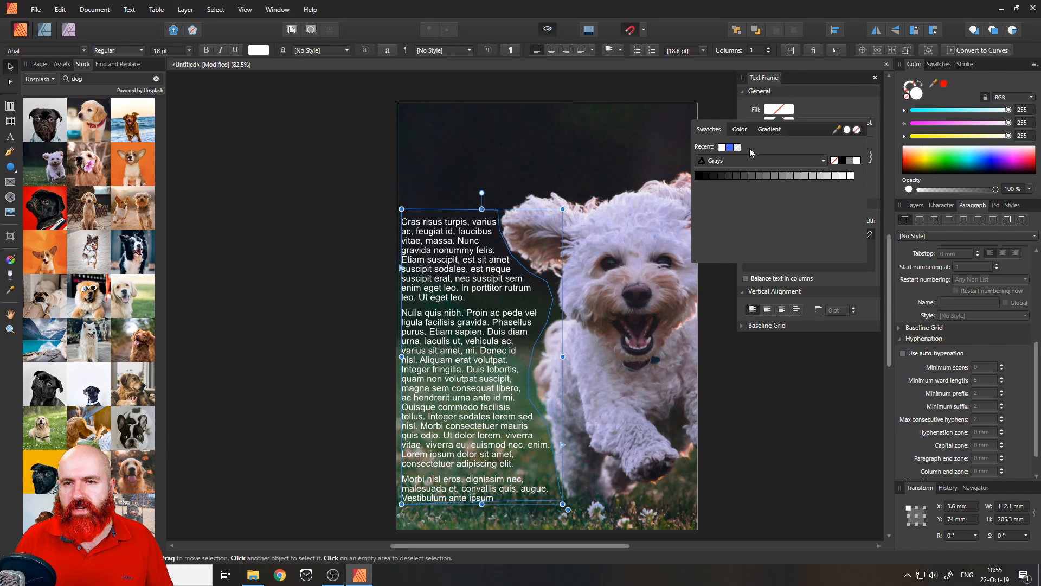
pyautogui.click(739, 129)
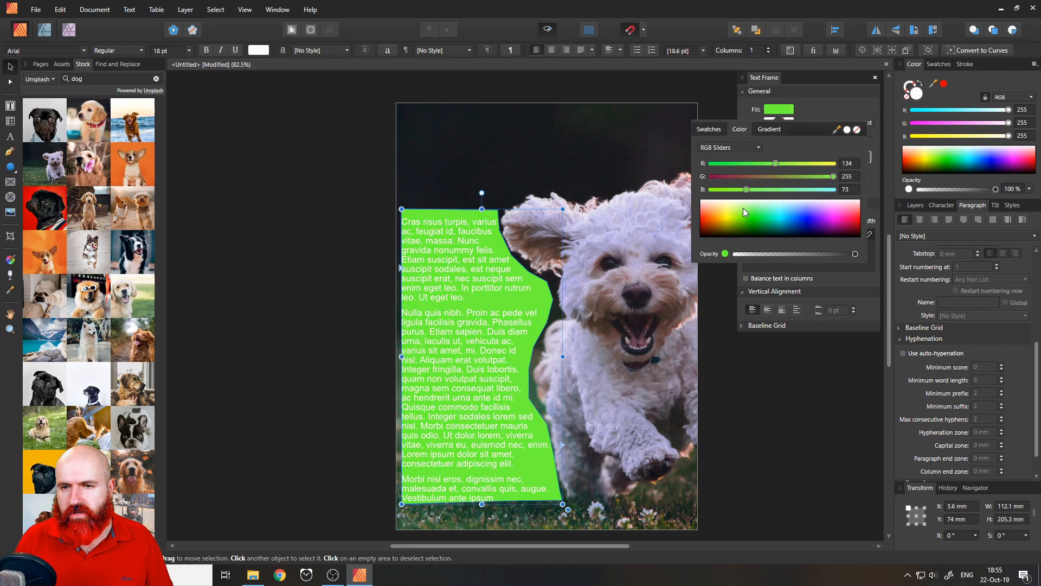
pyautogui.moveTo(774, 163); pyautogui.dragTo(747, 163)
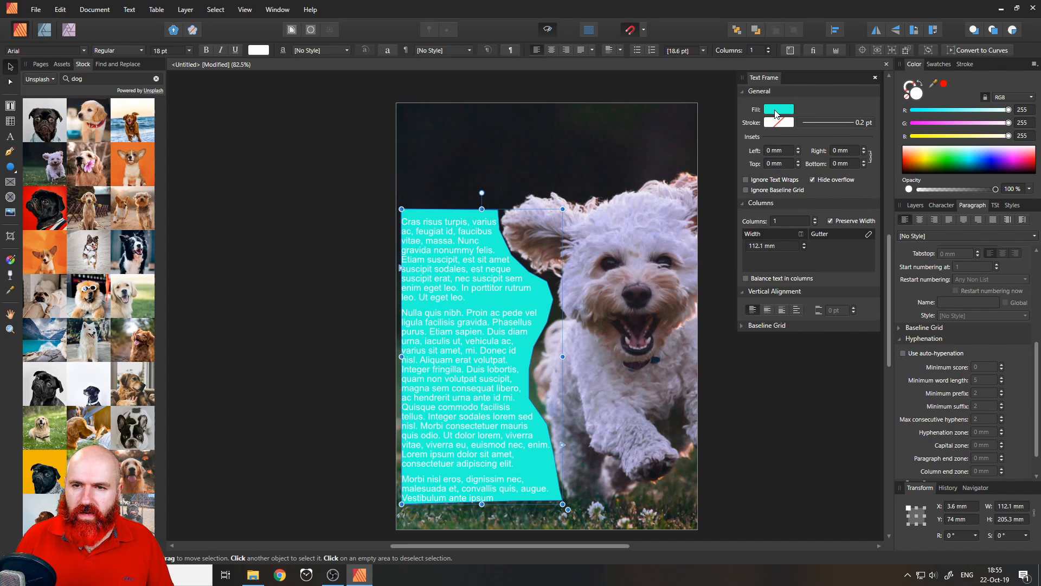
pyautogui.click(778, 109)
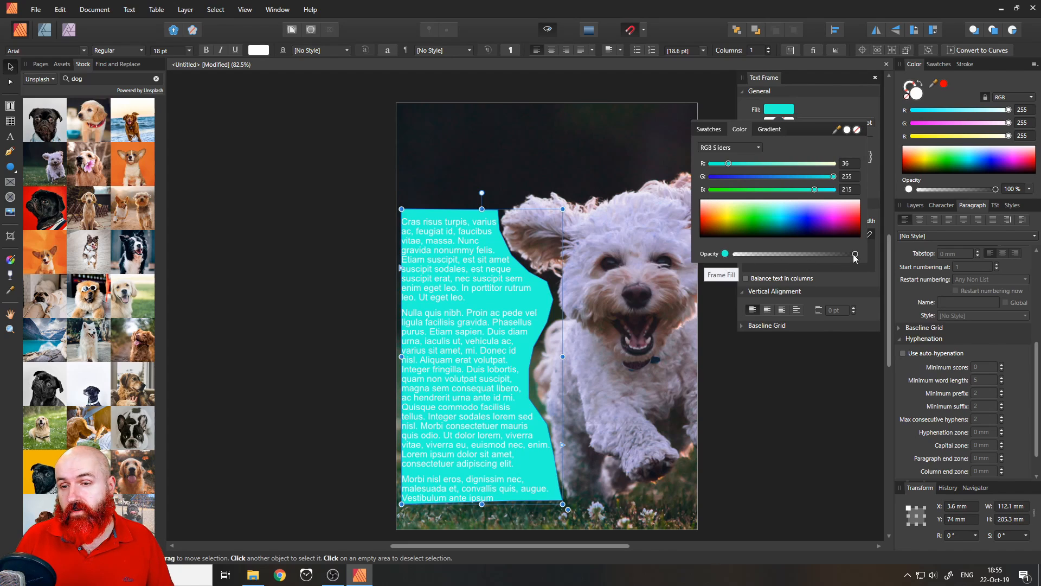
pyautogui.moveTo(856, 254); pyautogui.dragTo(766, 254)
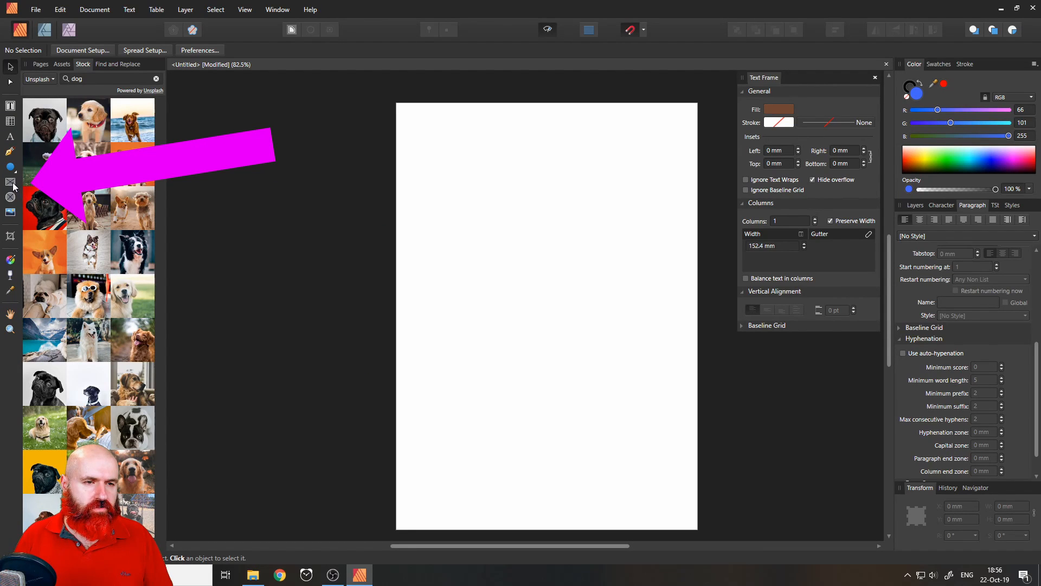
pyautogui.moveTo(10, 183)
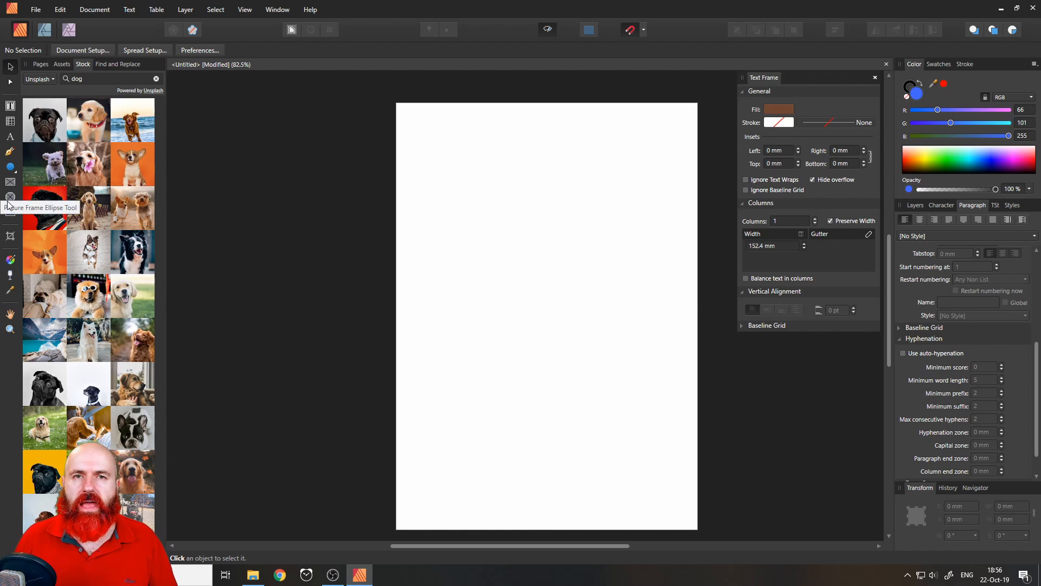
pyautogui.moveTo(10, 184)
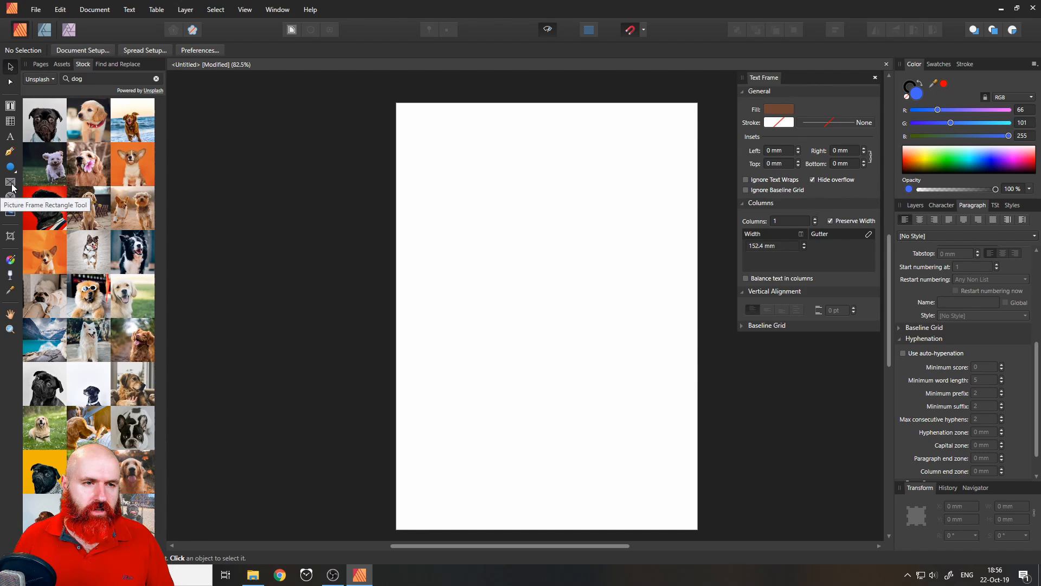
# Draw a rectangular picture frame near the page's top left.
pyautogui.click(9, 183)
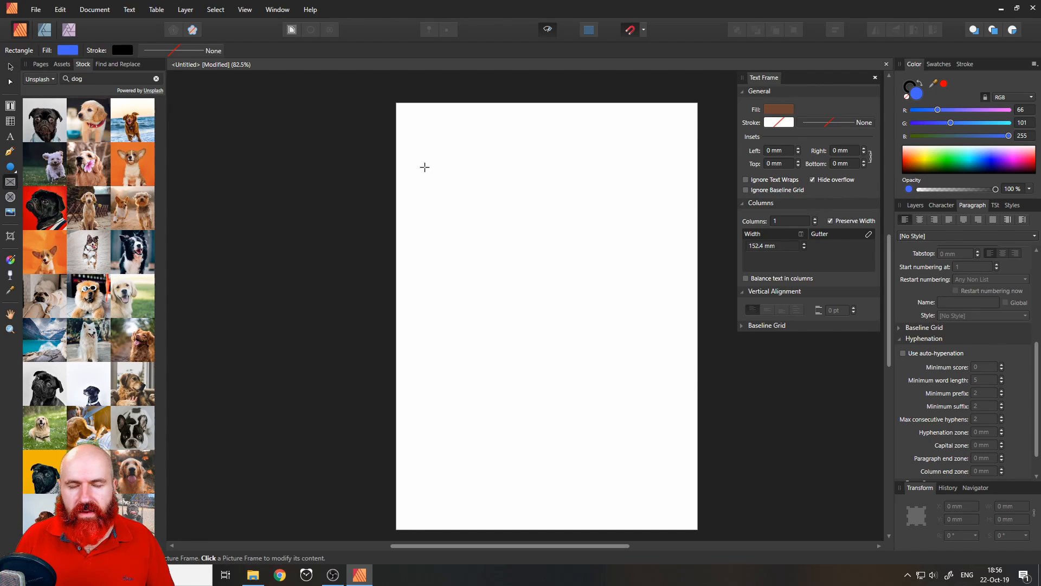
pyautogui.moveTo(424, 167); pyautogui.dragTo(559, 354)
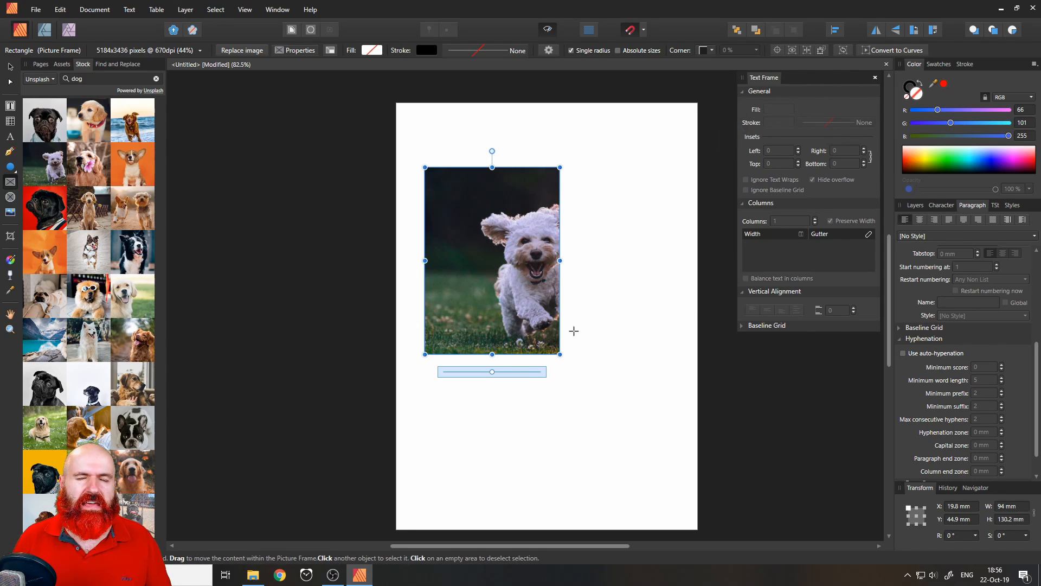
pyautogui.moveTo(591, 344)
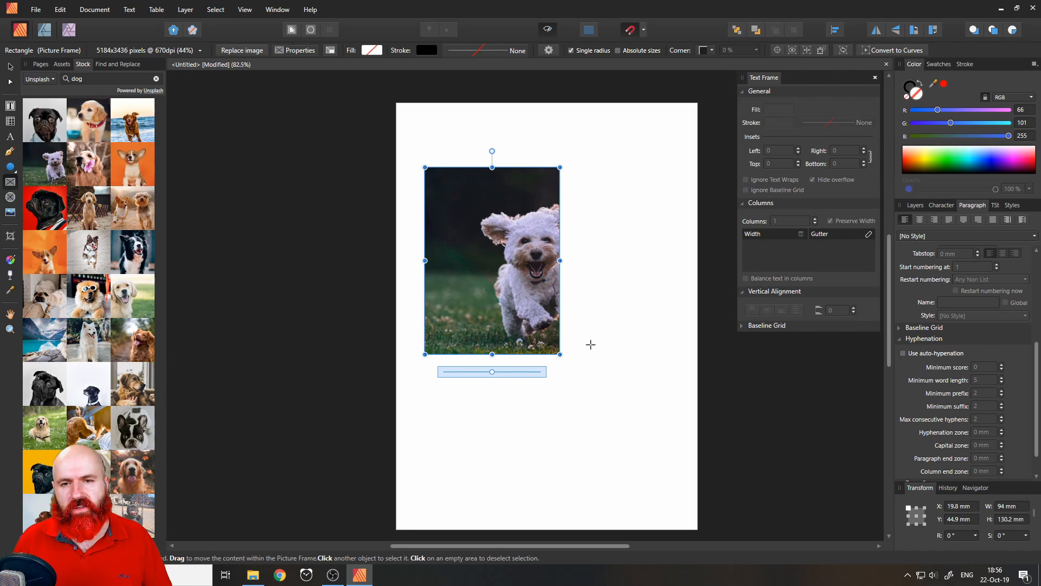
pyautogui.moveTo(577, 340)
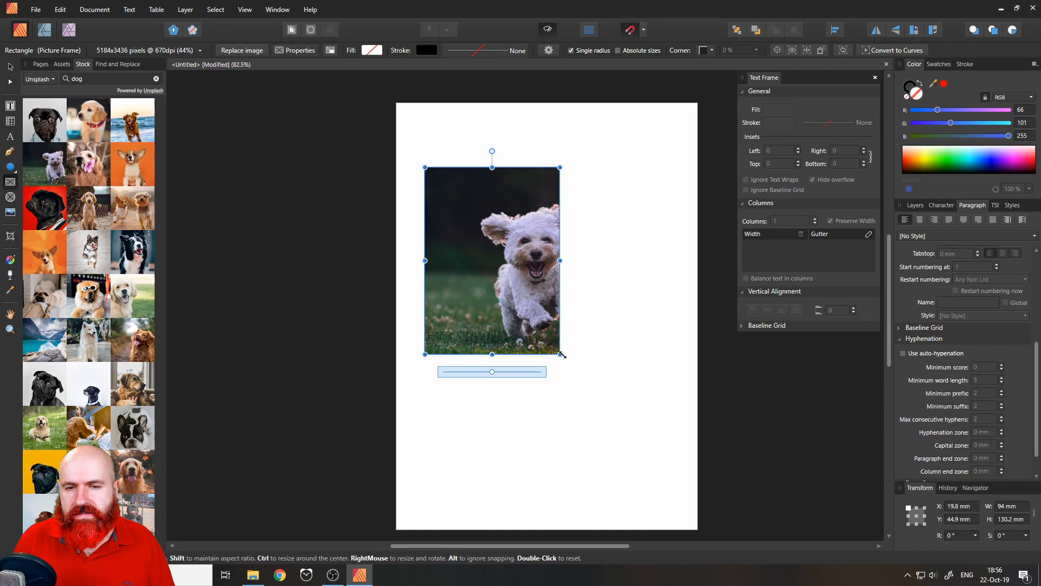
# Resize the dog photo's picture frame several times by dragging its corner handles.
pyautogui.moveTo(559, 353); pyautogui.dragTo(668, 328)
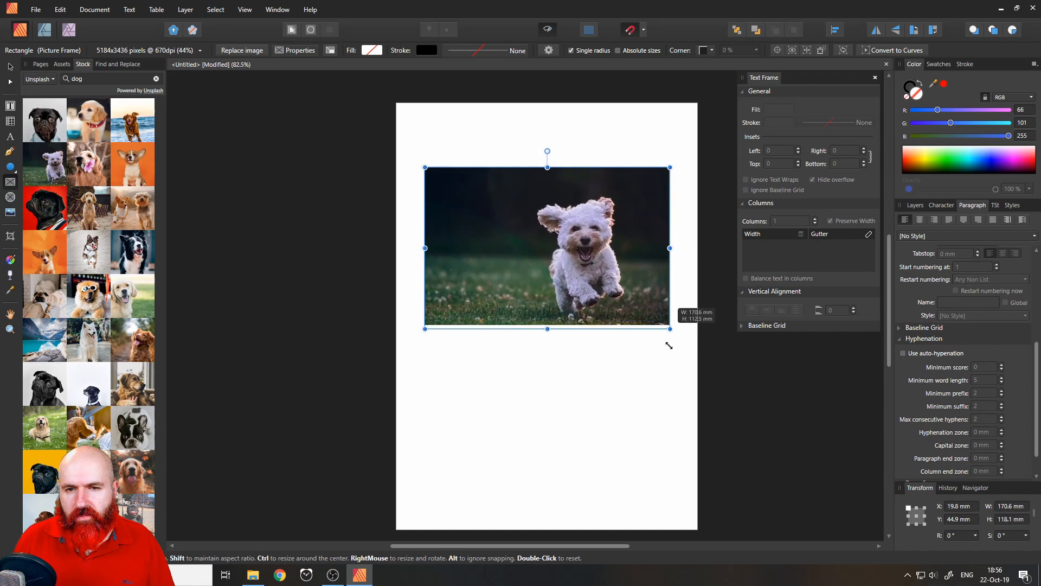
pyautogui.moveTo(669, 329); pyautogui.dragTo(569, 482)
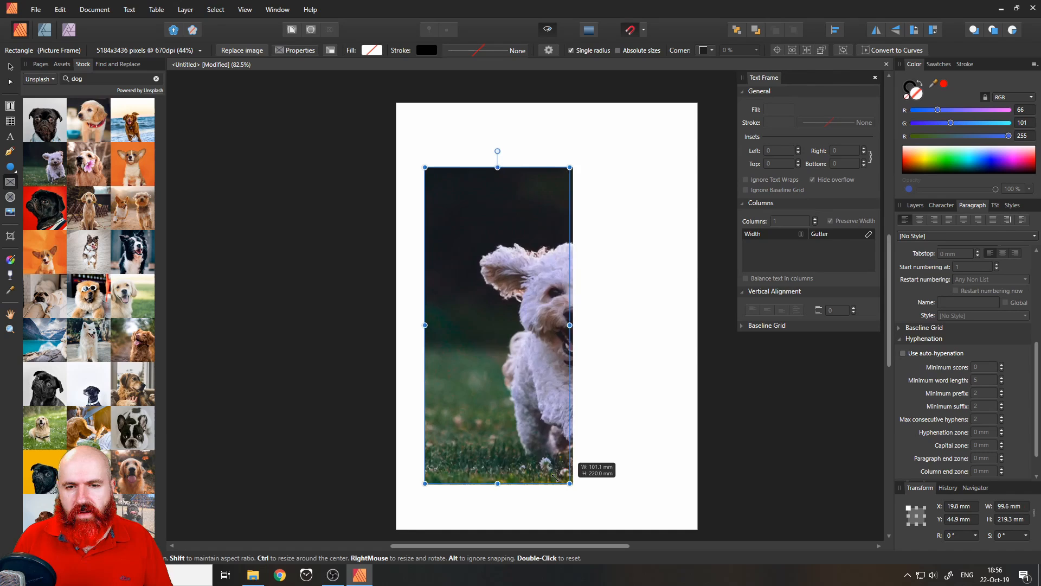
pyautogui.moveTo(569, 325); pyautogui.dragTo(645, 325)
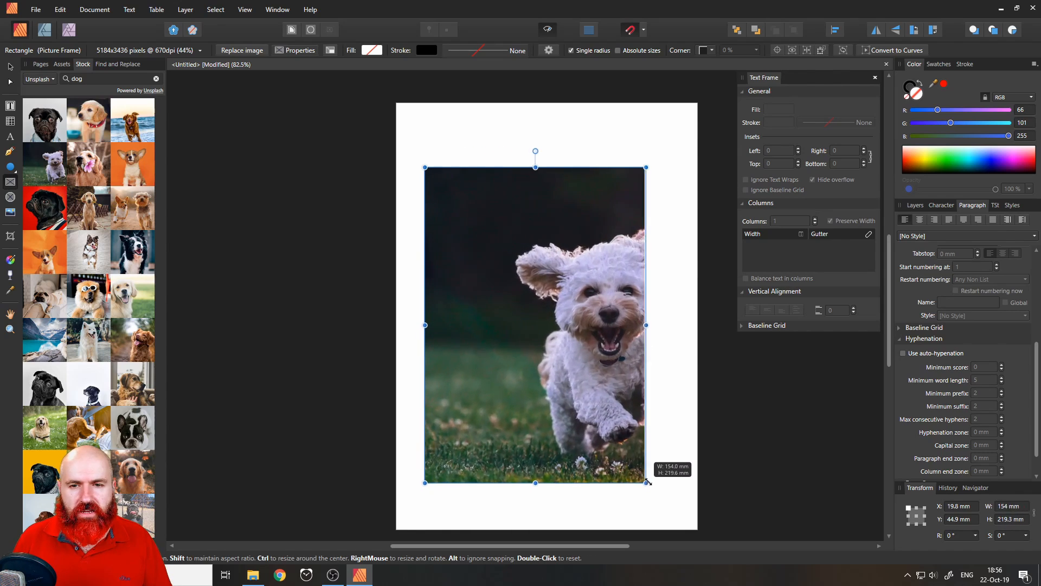
pyautogui.moveTo(645, 482); pyautogui.dragTo(649, 497)
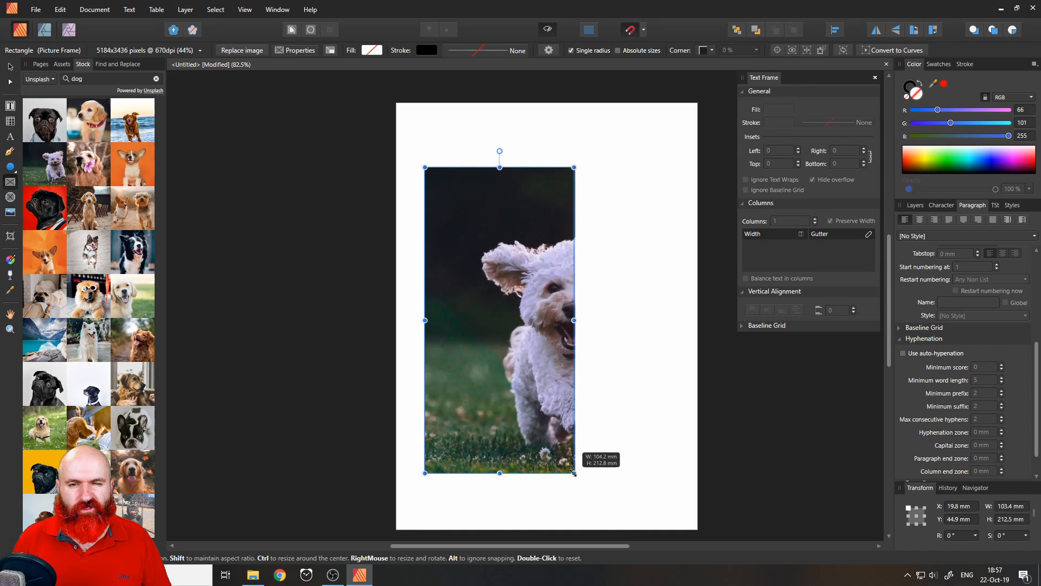
pyautogui.moveTo(573, 320); pyautogui.dragTo(644, 323)
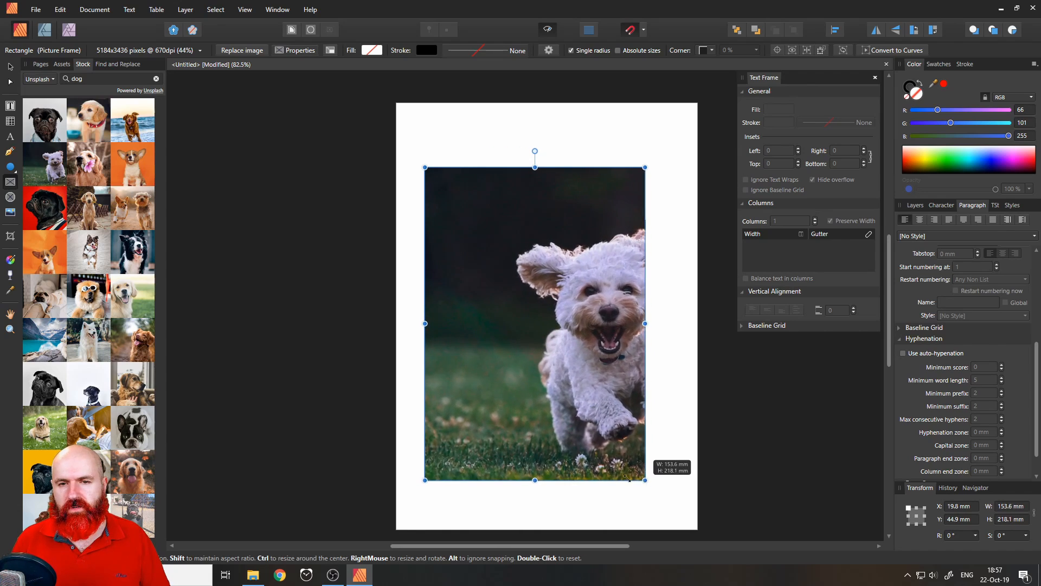
pyautogui.moveTo(644, 480); pyautogui.dragTo(598, 377)
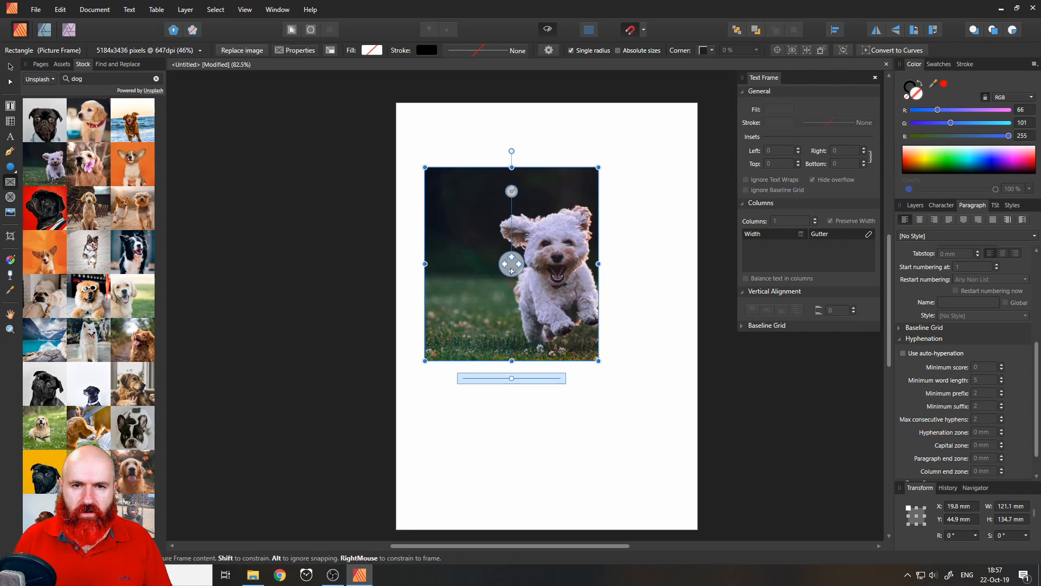
# Shift the dog photo sideways inside its frame and scale it with the slider.
pyautogui.moveTo(511, 266); pyautogui.dragTo(474, 264)
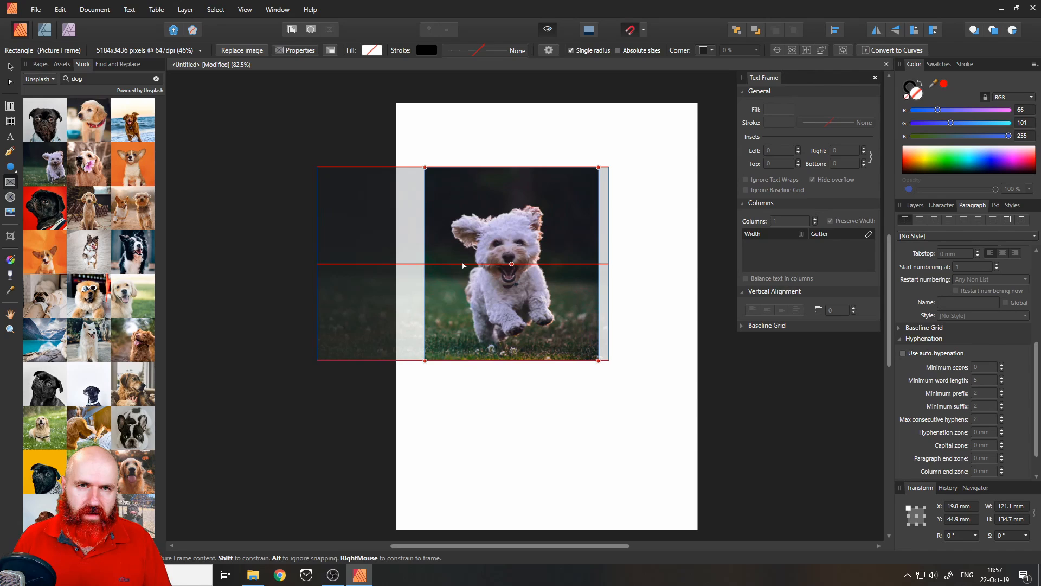
pyautogui.moveTo(463, 264); pyautogui.dragTo(544, 264)
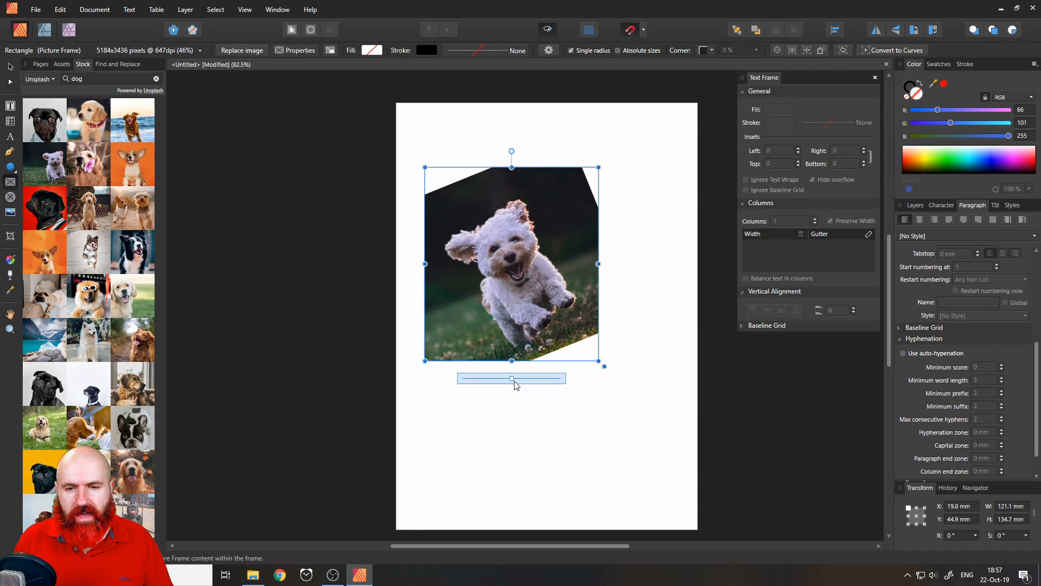
pyautogui.moveTo(511, 379); pyautogui.dragTo(527, 381)
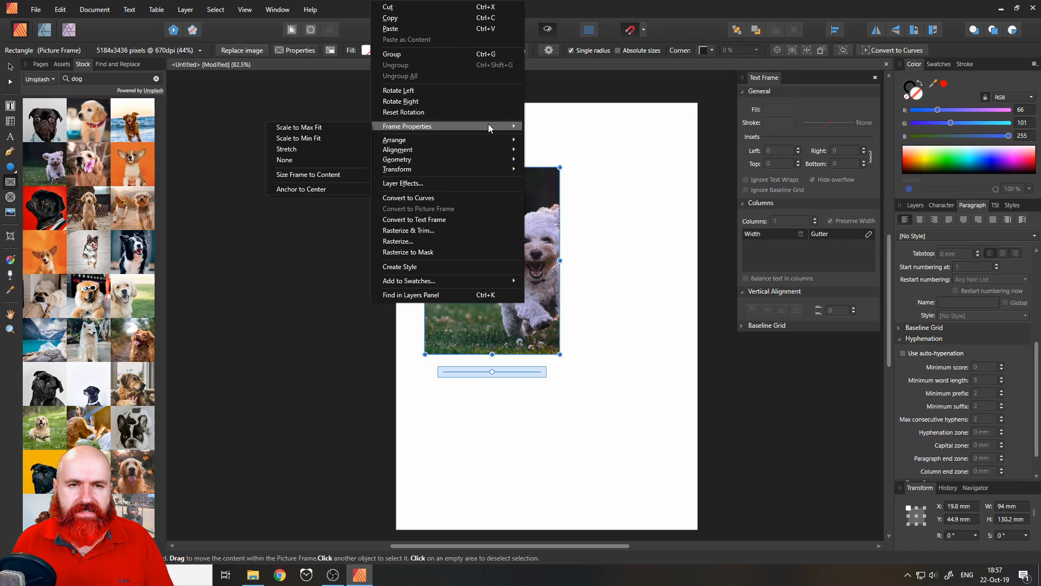
pyautogui.moveTo(308, 175)
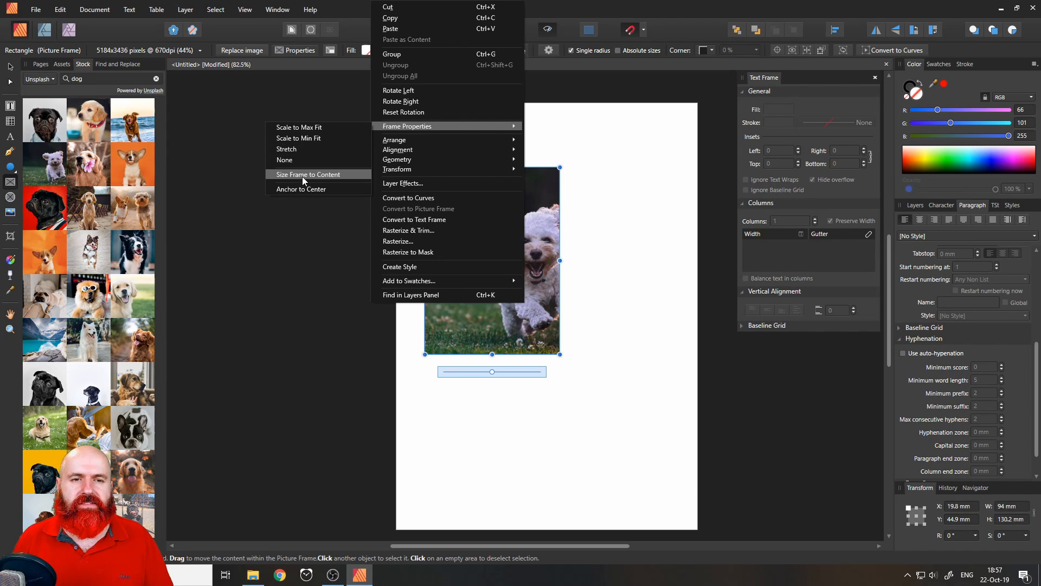
pyautogui.moveTo(320, 181)
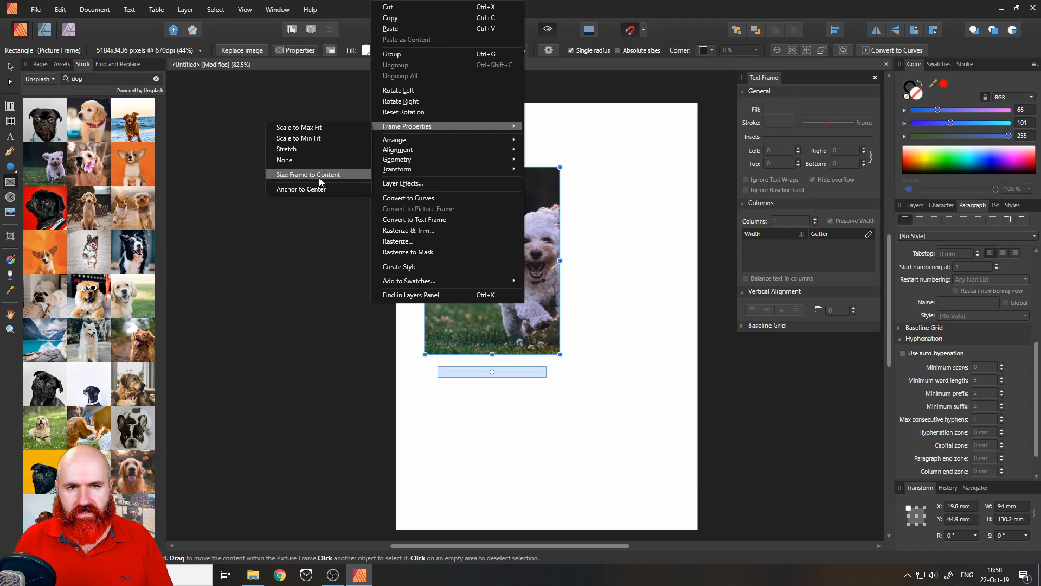
# Apply Frame Properties > Size Frame to Content to the picture frame.
pyautogui.click(307, 174)
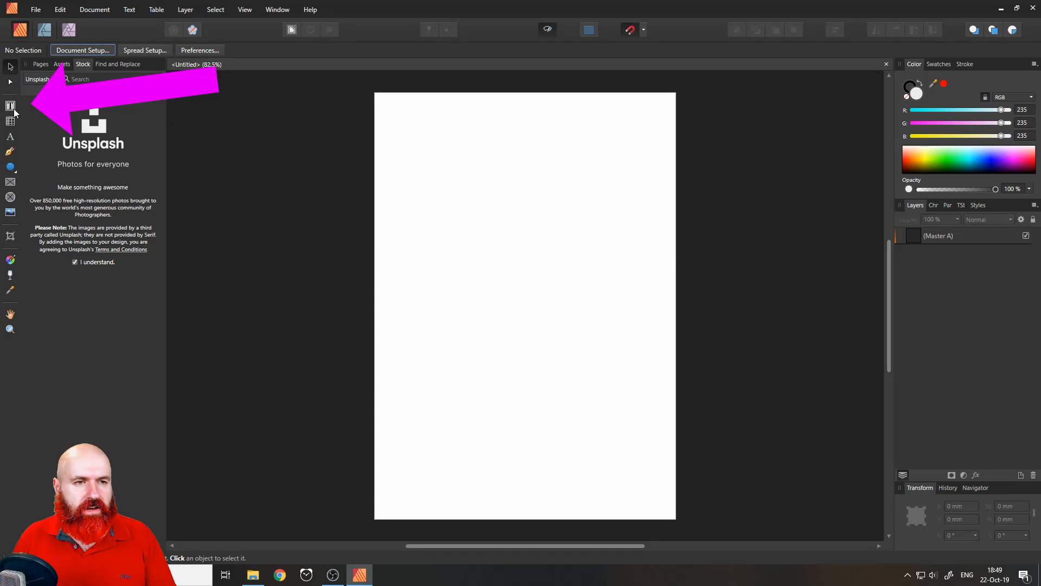
pyautogui.moveTo(10, 106)
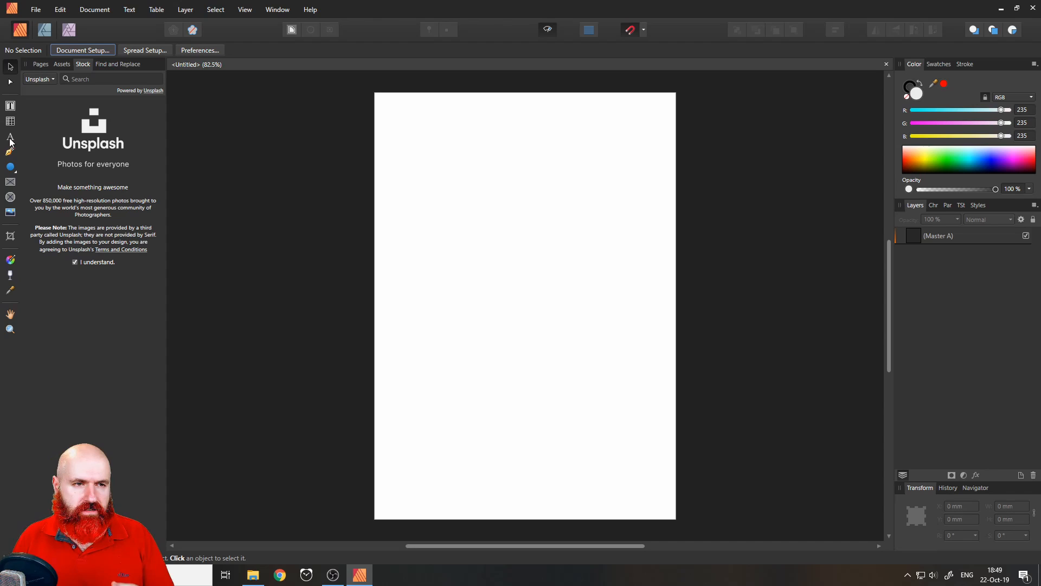
pyautogui.moveTo(10, 139)
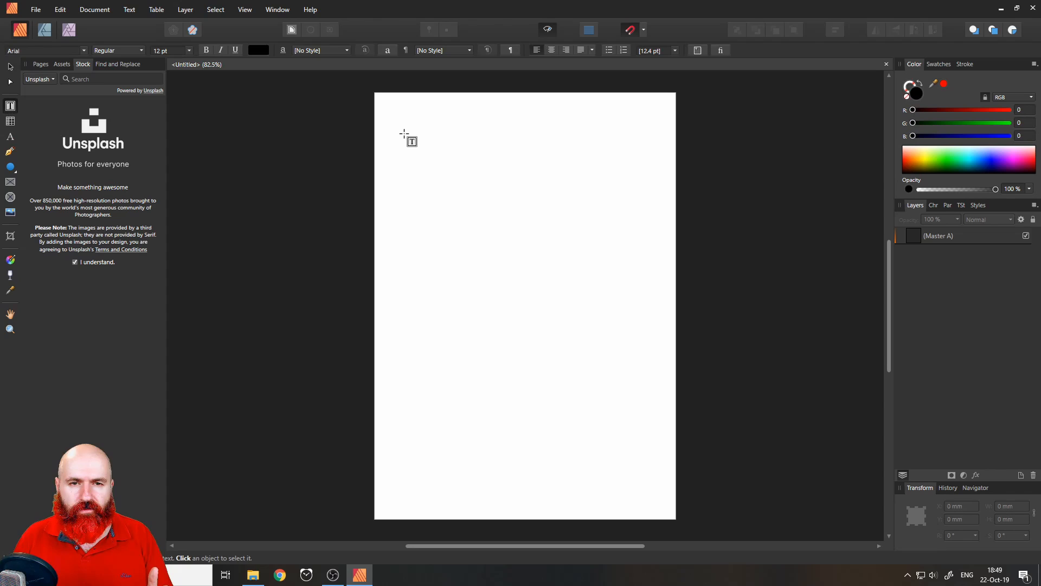
# Drag out a large empty text frame across most of the page.
pyautogui.moveTo(404, 133); pyautogui.dragTo(606, 421)
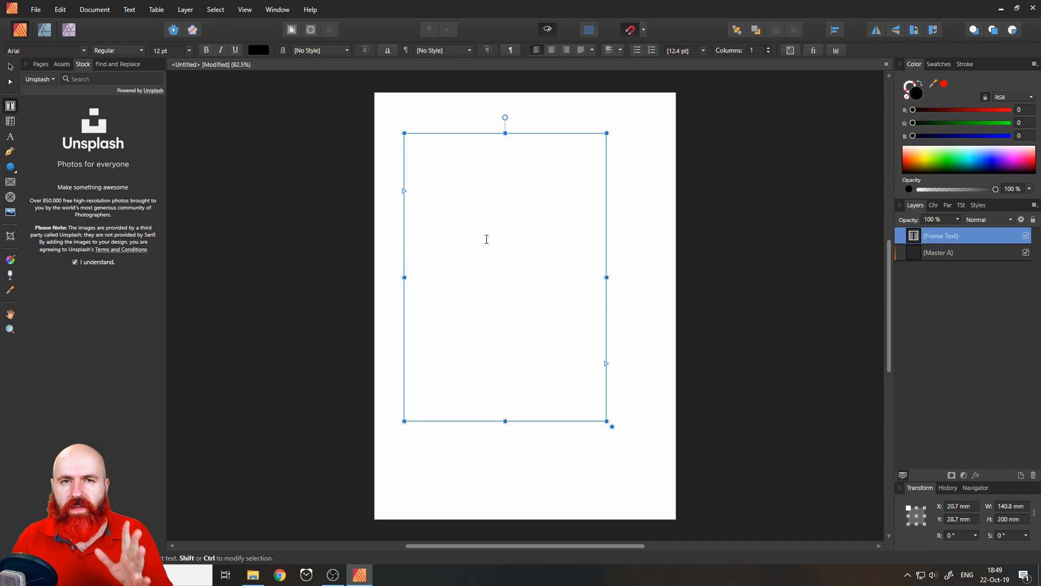
# Insert filler text into the empty frame and drag its corner to enlarge it.
pyautogui.rightClick(486, 239)
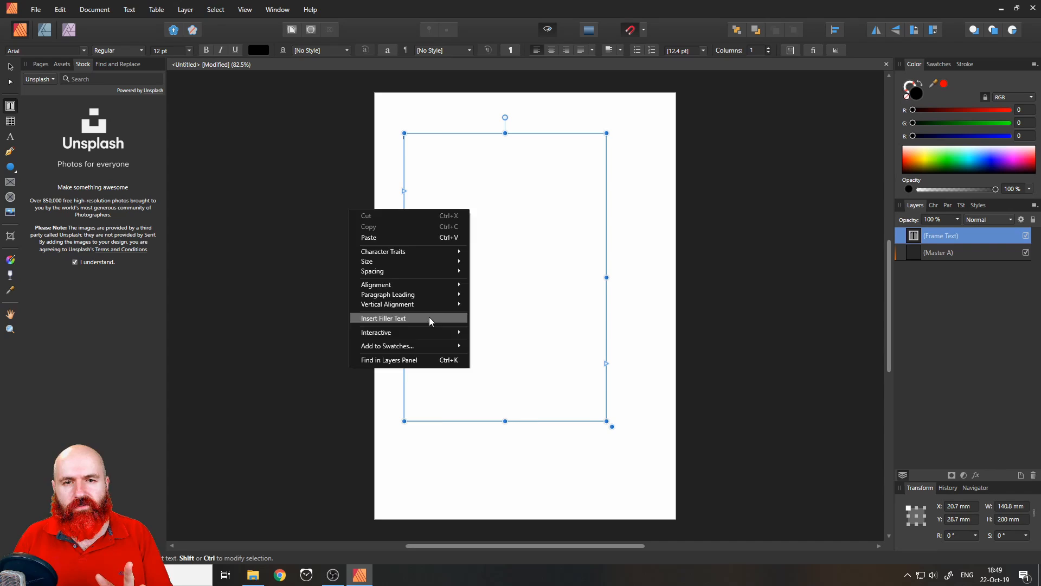
pyautogui.click(382, 317)
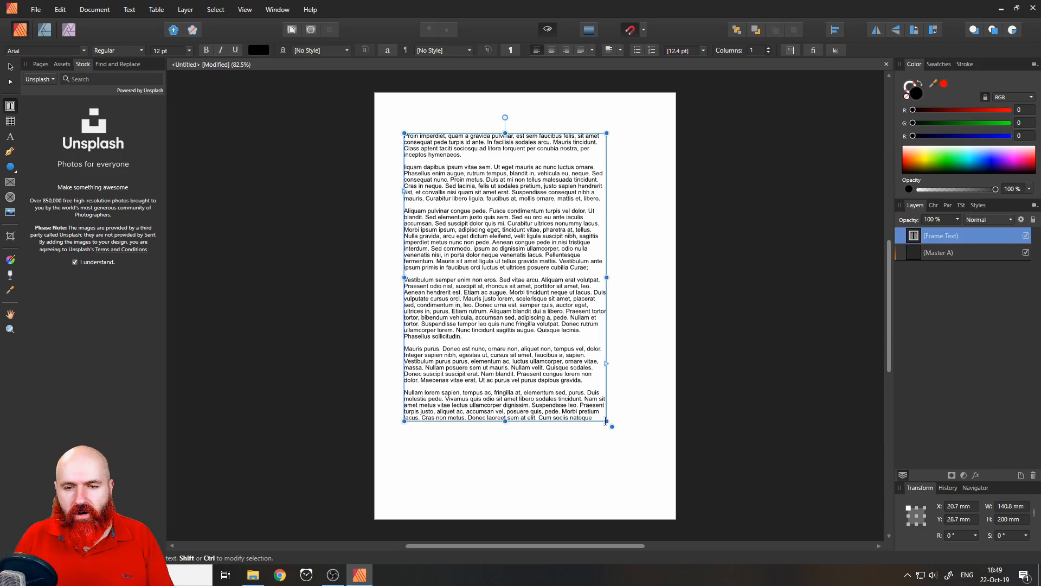
pyautogui.moveTo(606, 425); pyautogui.dragTo(651, 494)
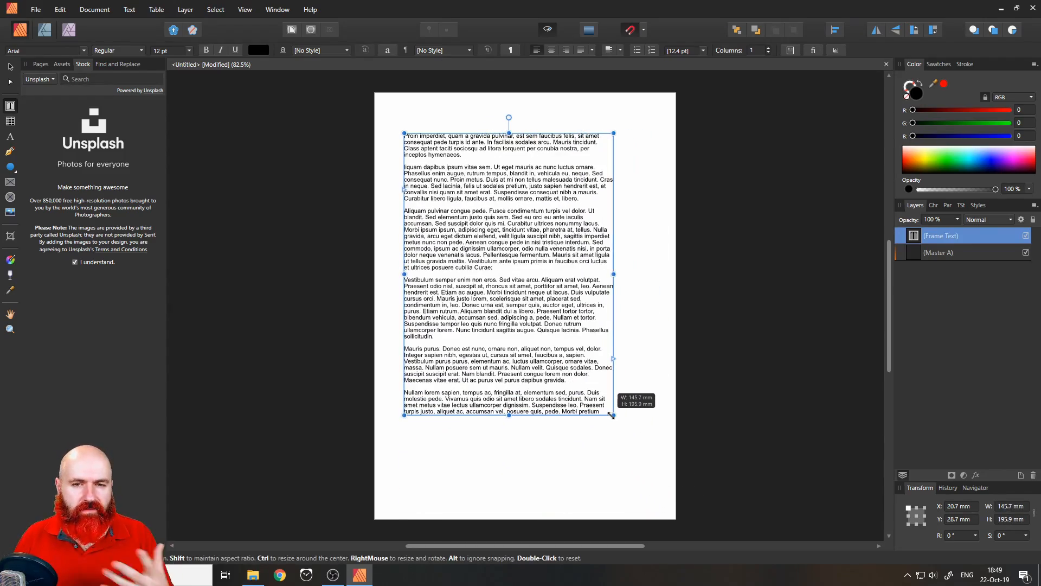
pyautogui.moveTo(613, 414); pyautogui.dragTo(597, 400)
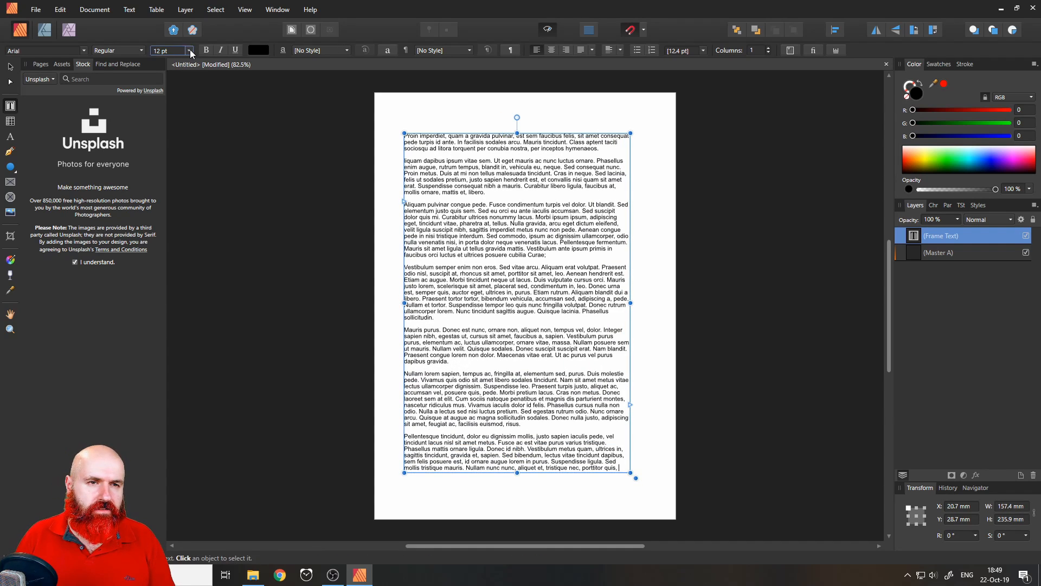
# Reselect the text frame and set its font size to 18 pt.
pyautogui.click(189, 50)
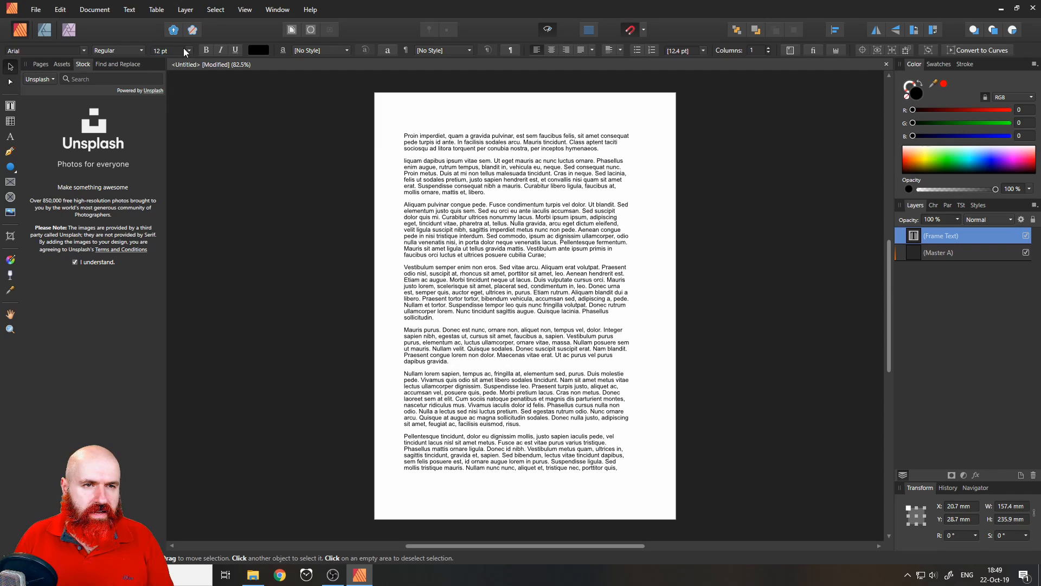
pyautogui.click(434, 178)
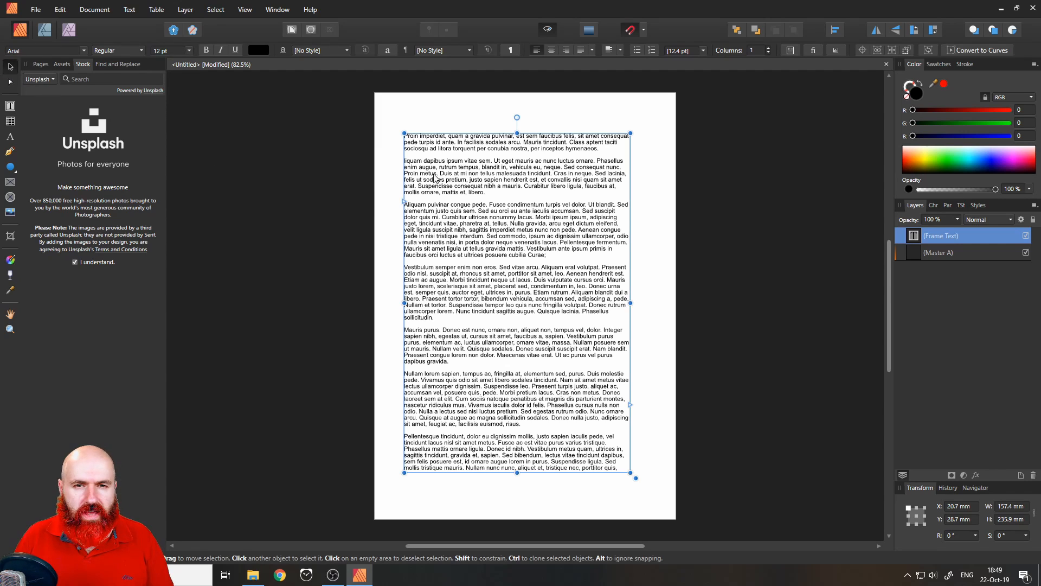
pyautogui.click(184, 50)
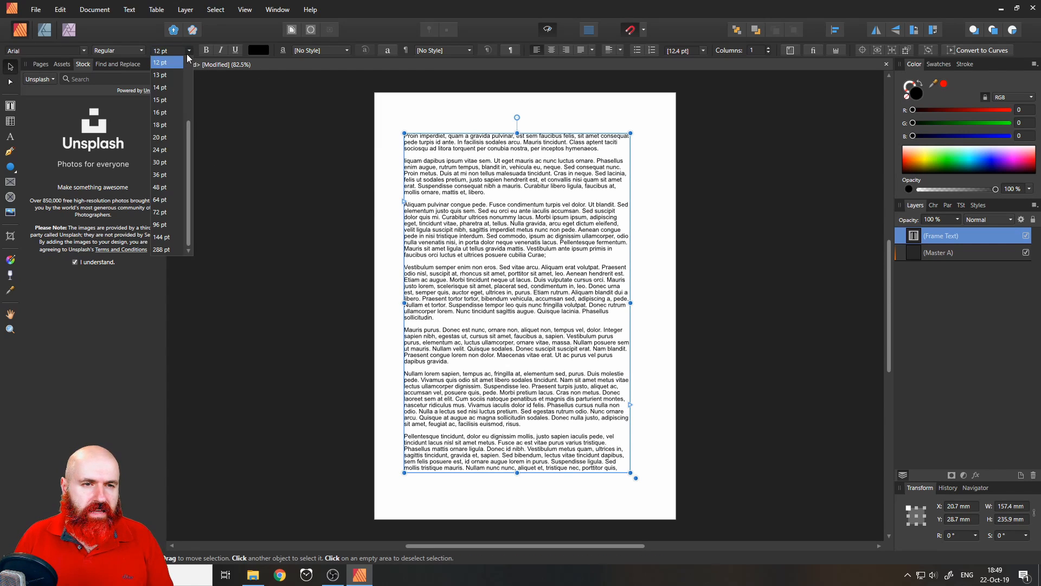
pyautogui.click(159, 125)
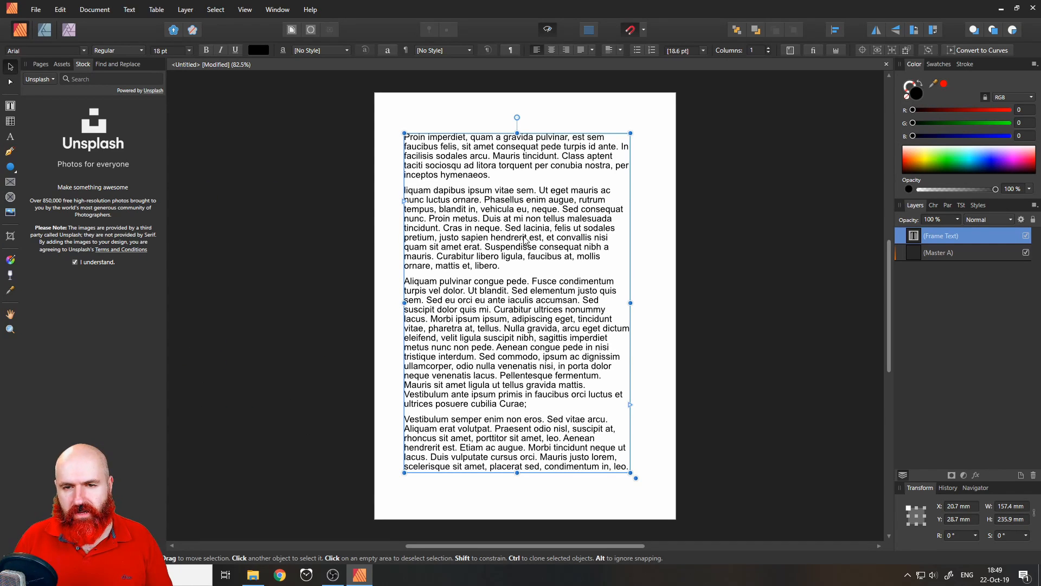
pyautogui.moveTo(642, 193)
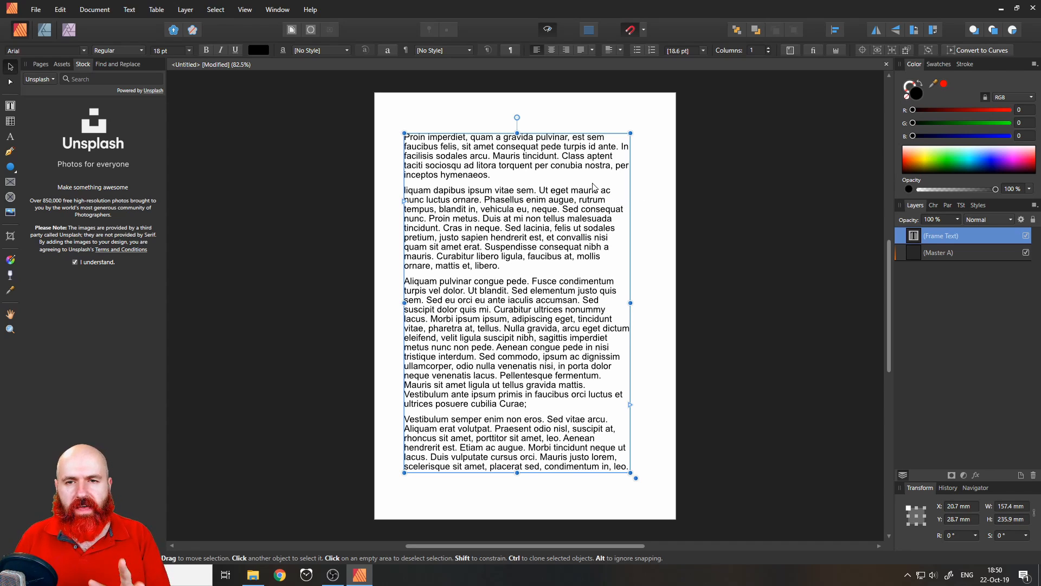
pyautogui.moveTo(556, 136)
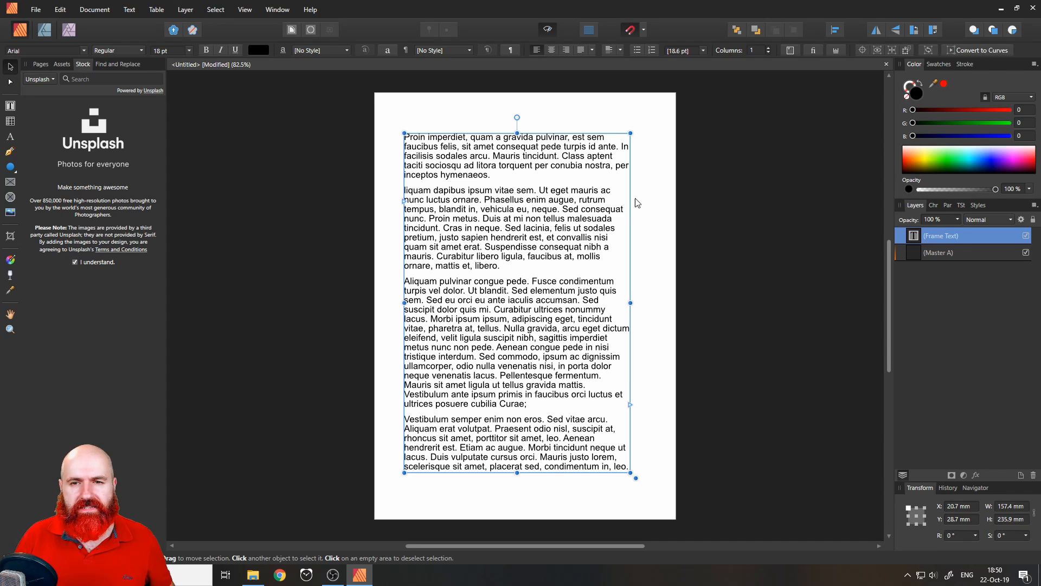
pyautogui.moveTo(624, 264)
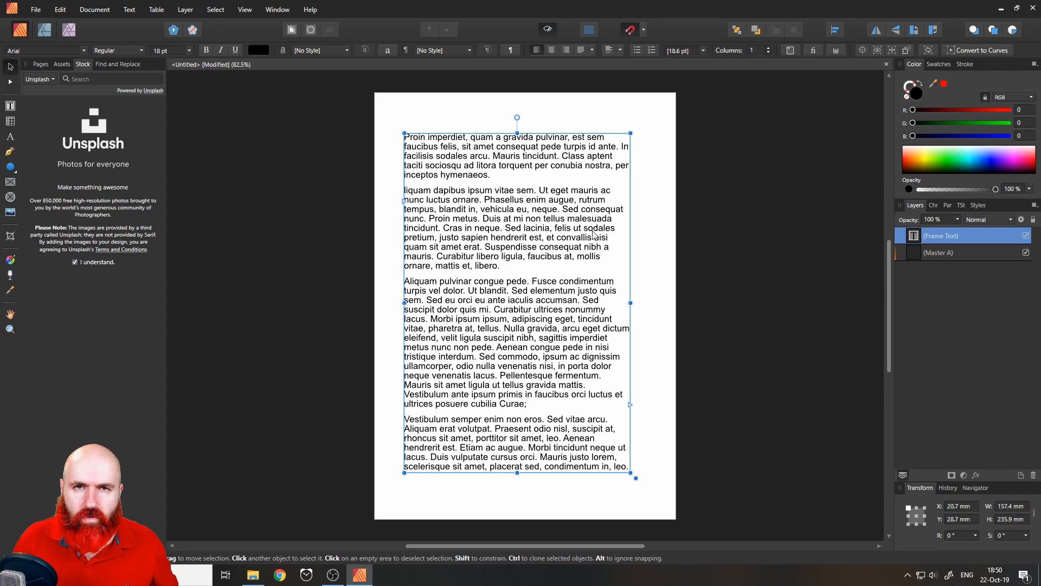
pyautogui.moveTo(629, 188)
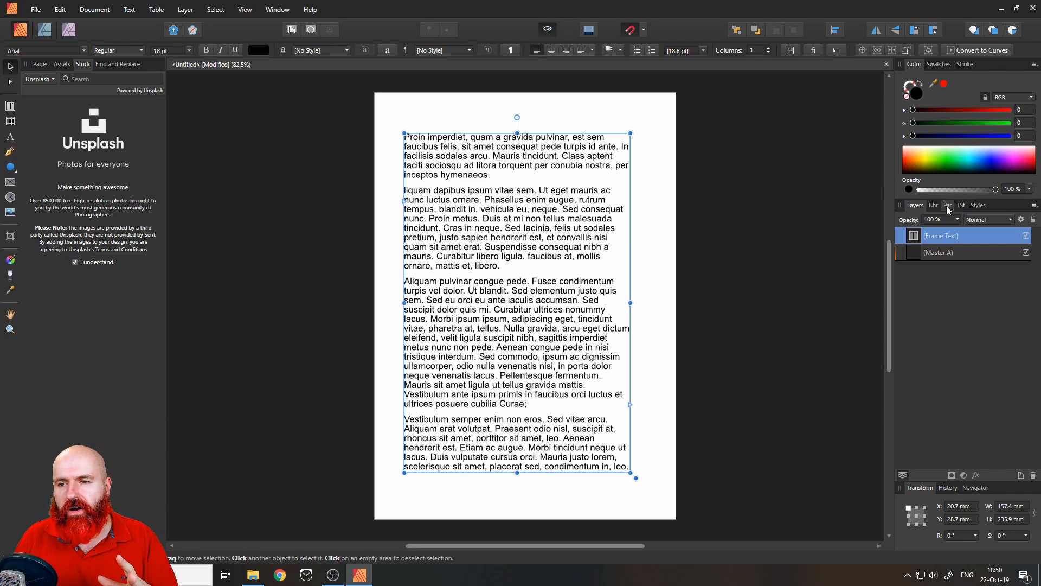
# In the Paragraph panel, tick Use auto-hyphenation, then untick it again.
pyautogui.click(947, 205)
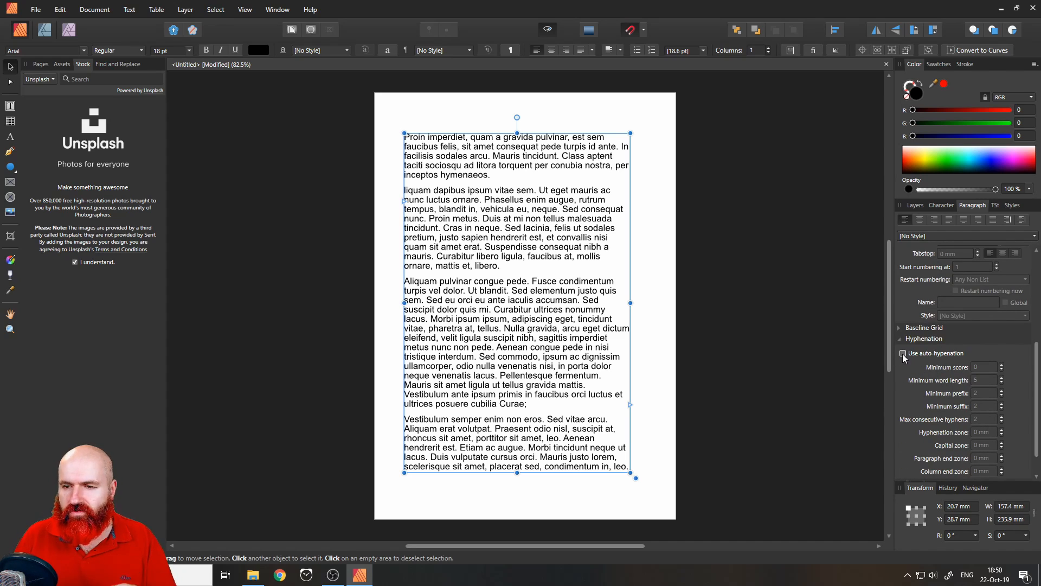
pyautogui.click(902, 353)
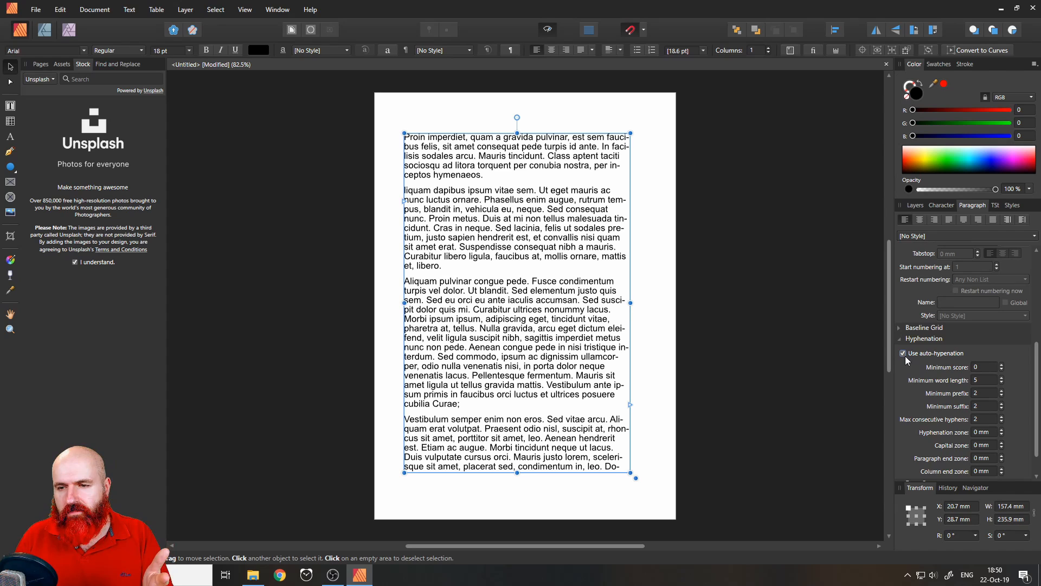
pyautogui.moveTo(908, 357)
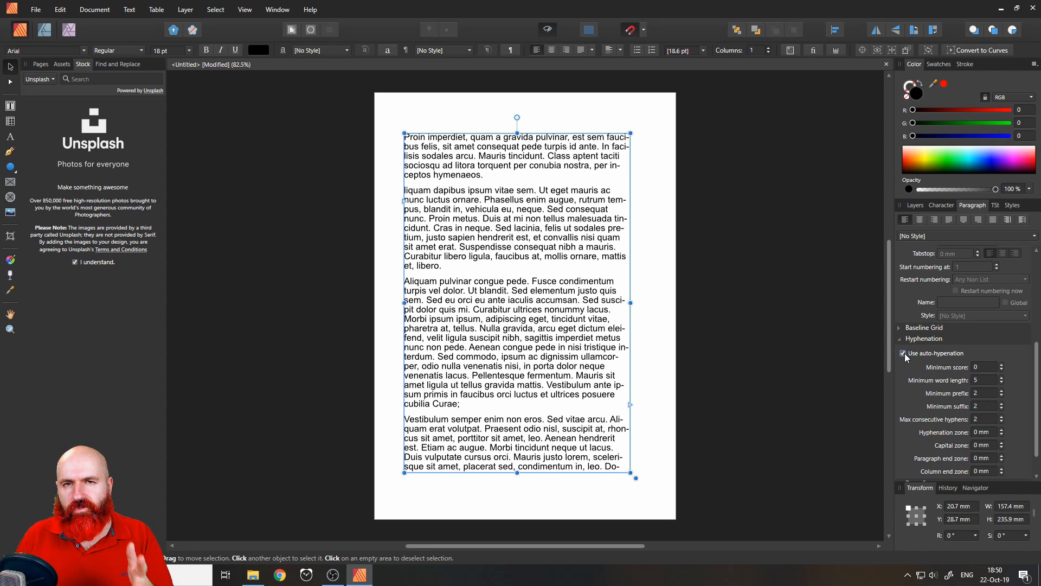
pyautogui.click(903, 352)
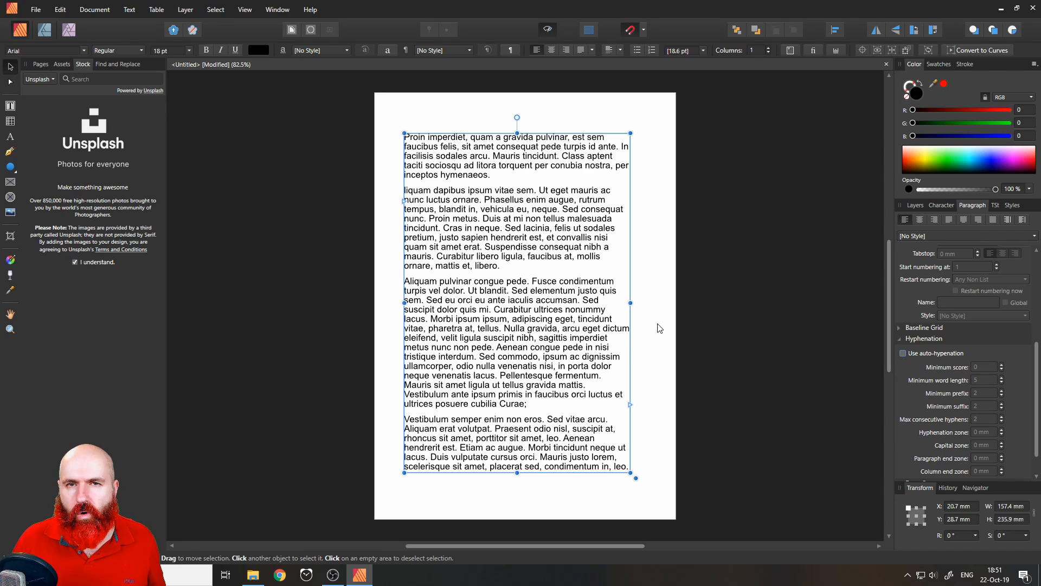
pyautogui.moveTo(10, 168)
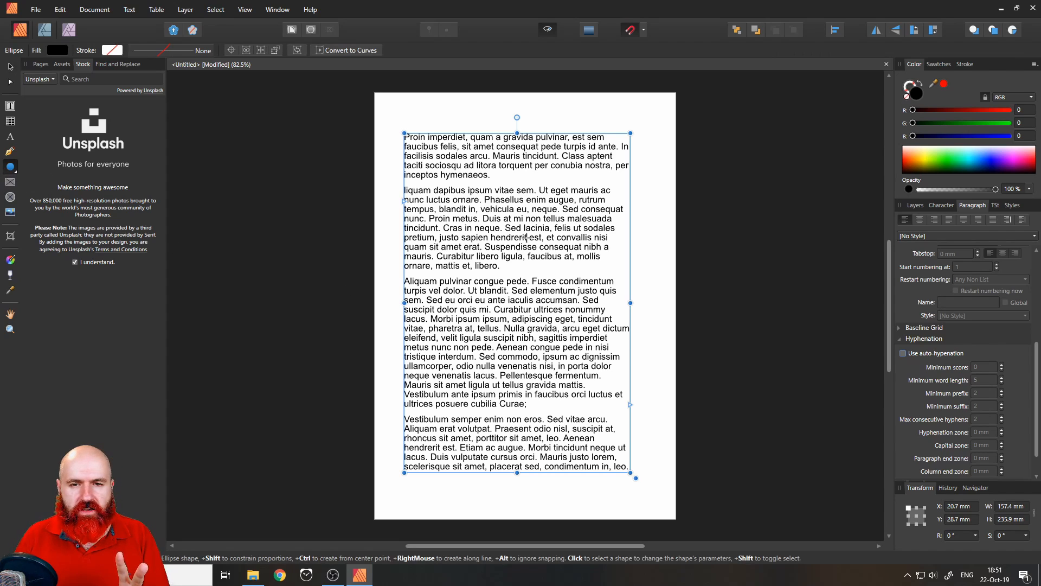
# Draw a circle over the right side of the text and fill it blue.
pyautogui.moveTo(502, 217); pyautogui.dragTo(667, 383)
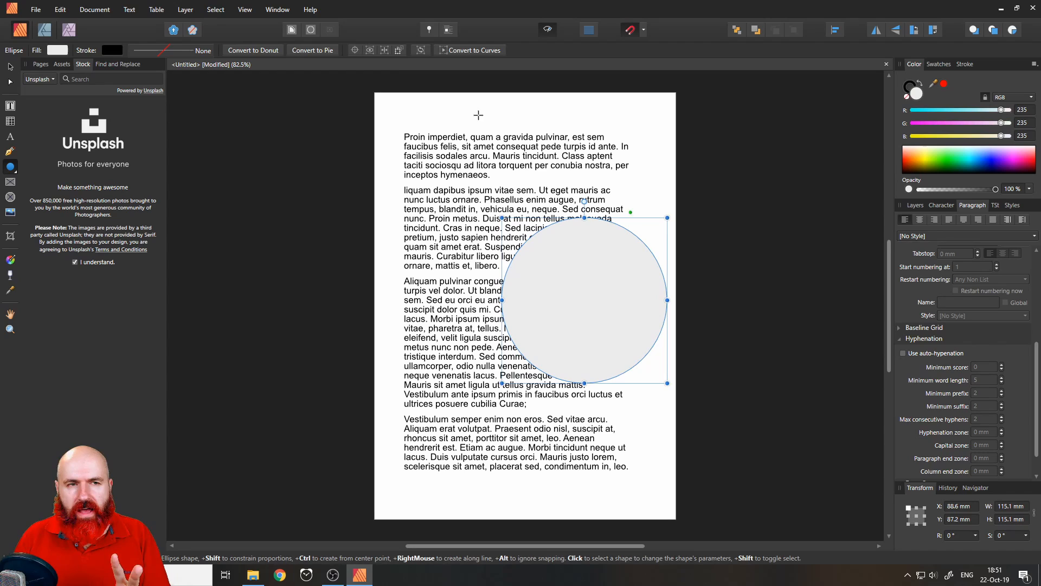
pyautogui.click(54, 70)
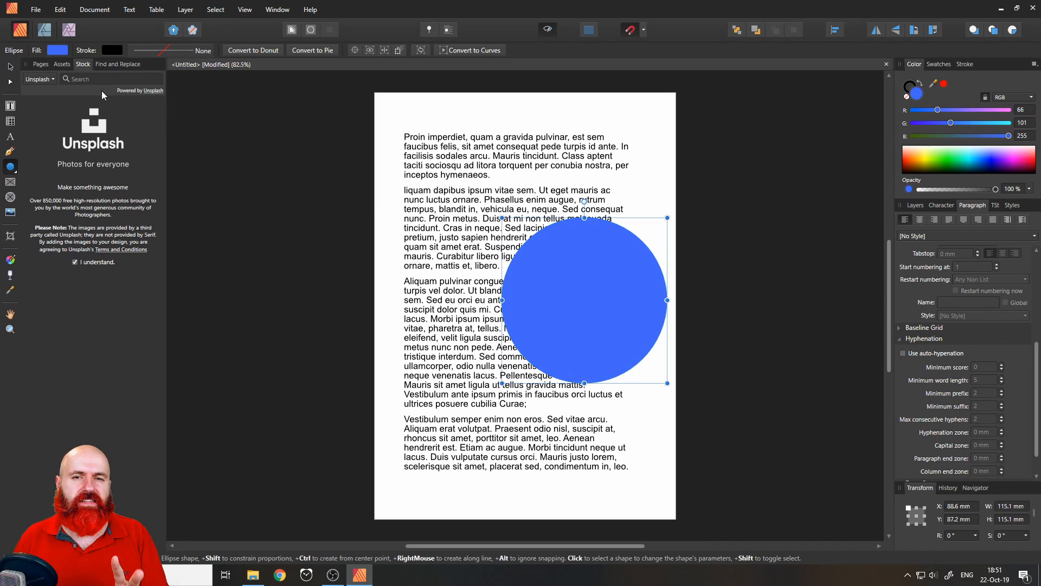
pyautogui.moveTo(575, 286)
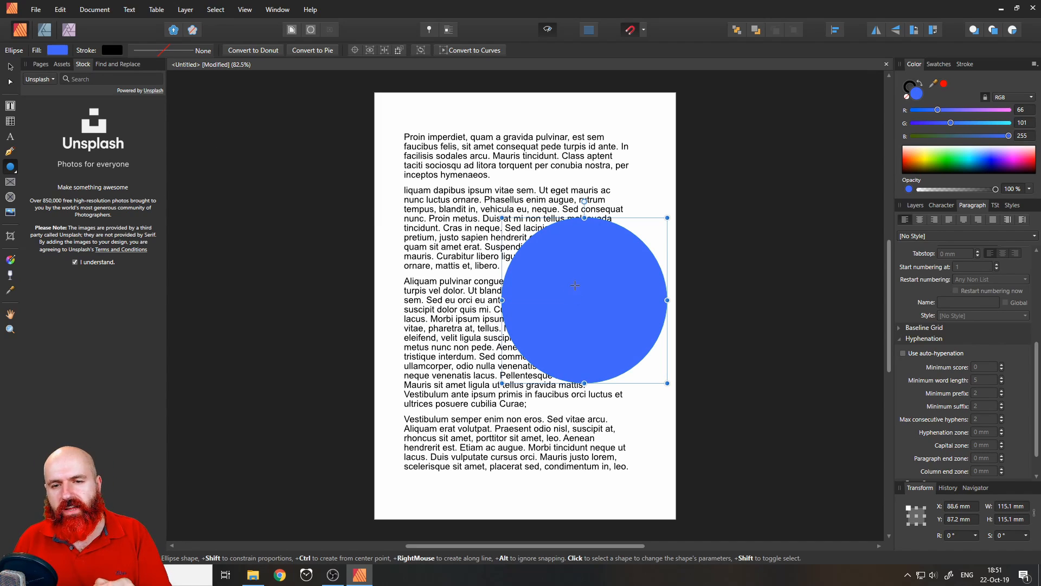
pyautogui.moveTo(562, 276)
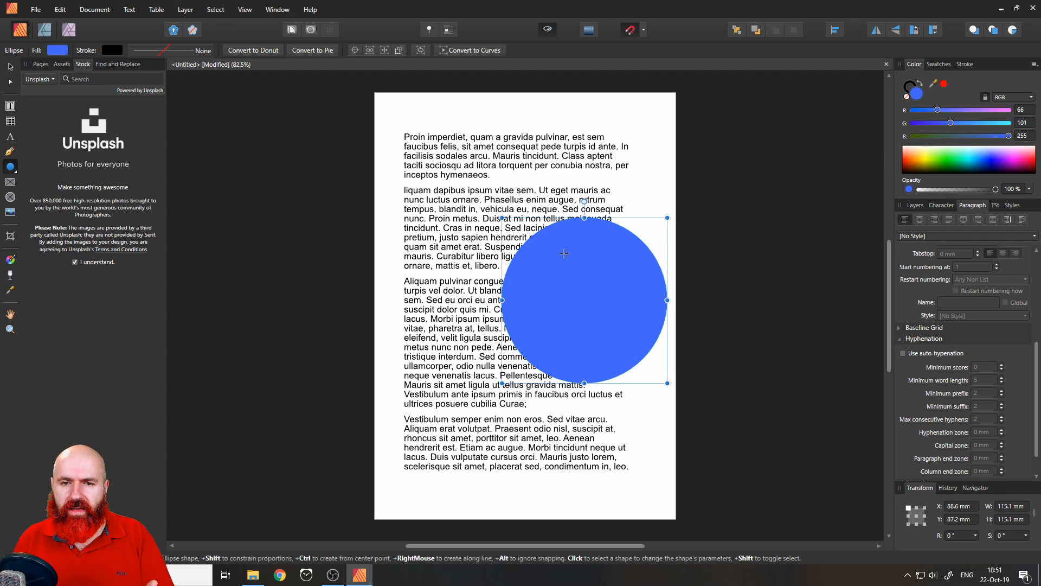
pyautogui.moveTo(573, 280)
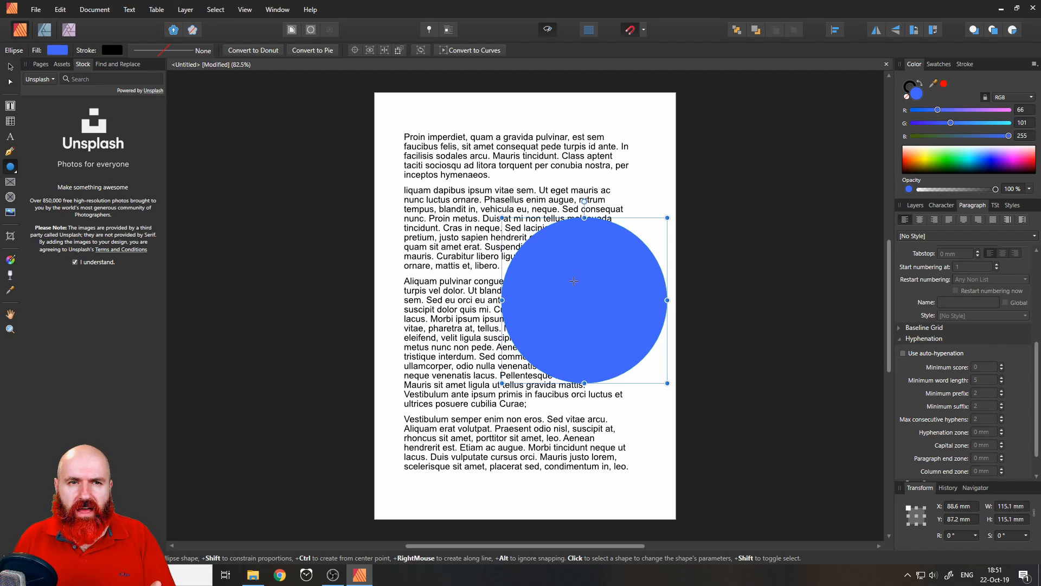
pyautogui.moveTo(329, 30)
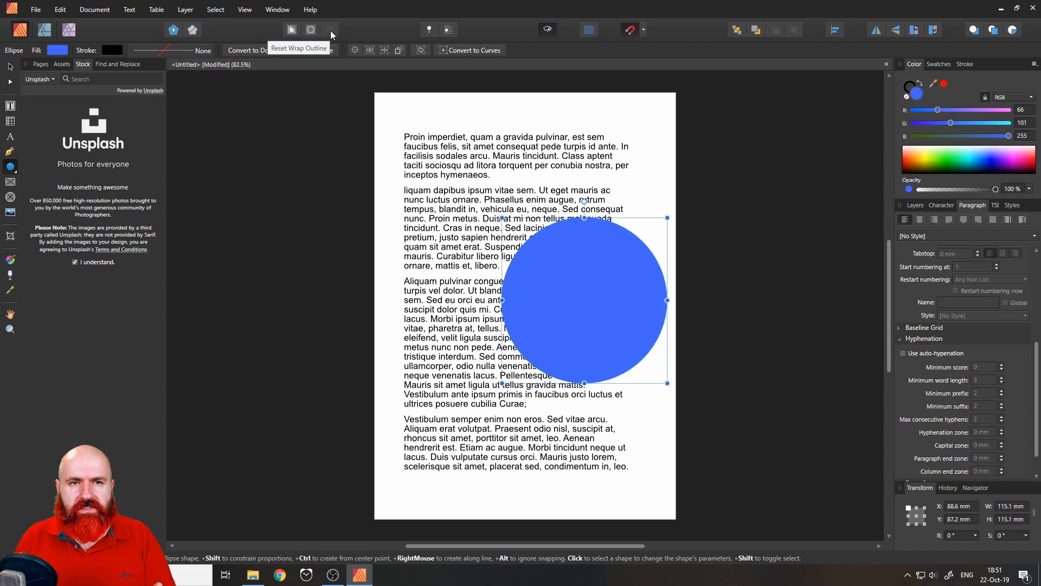
pyautogui.moveTo(291, 29)
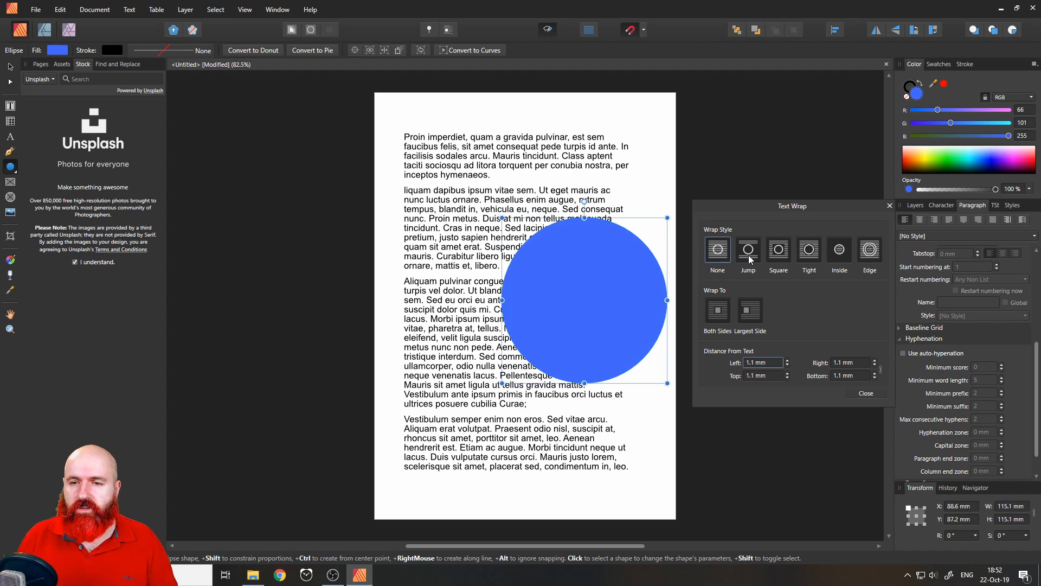
# Set the circle's text wrap style, trying Square and then Tight.
pyautogui.click(747, 249)
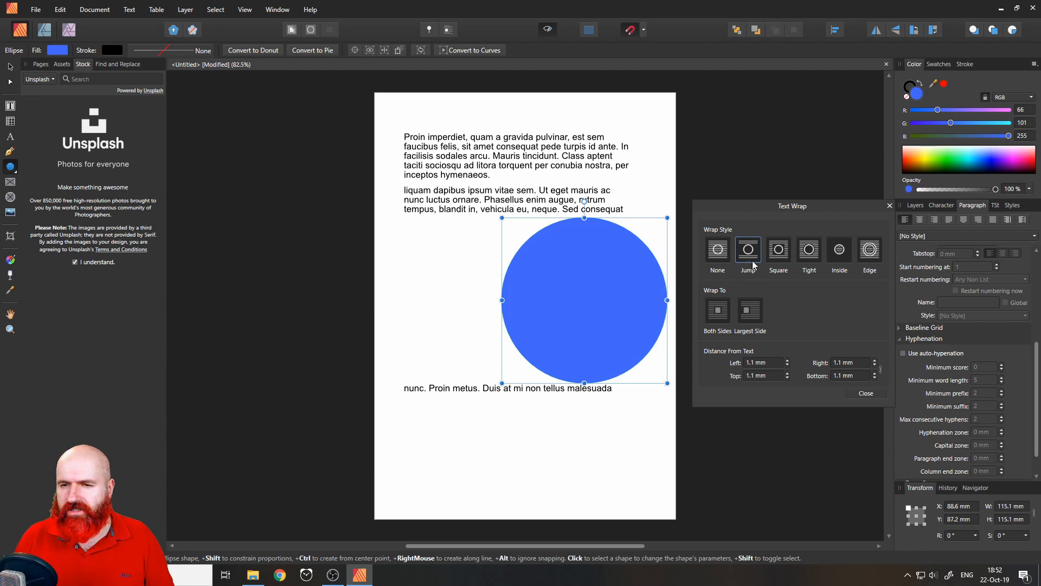
pyautogui.click(778, 249)
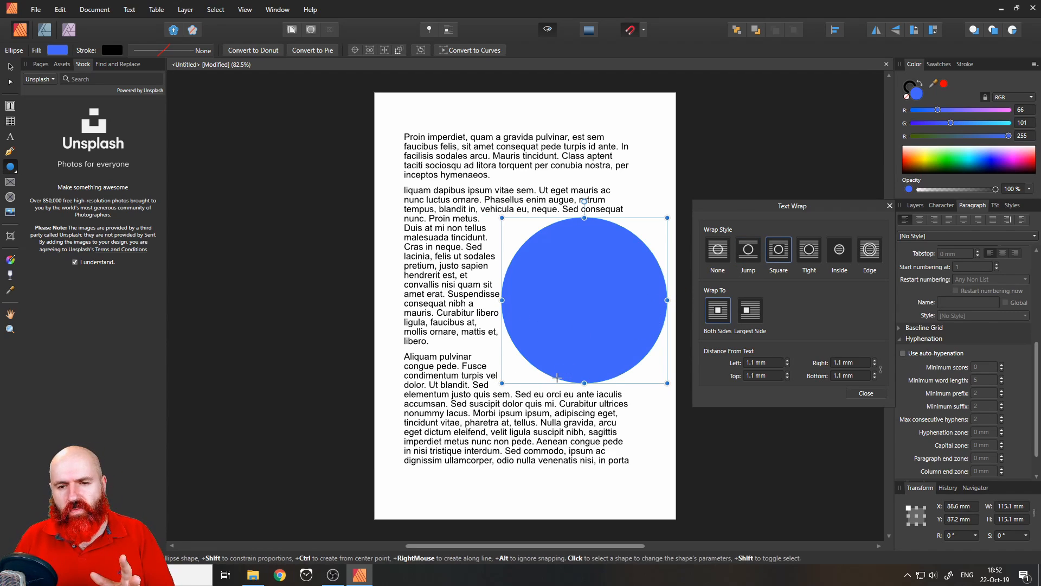
pyautogui.moveTo(518, 346)
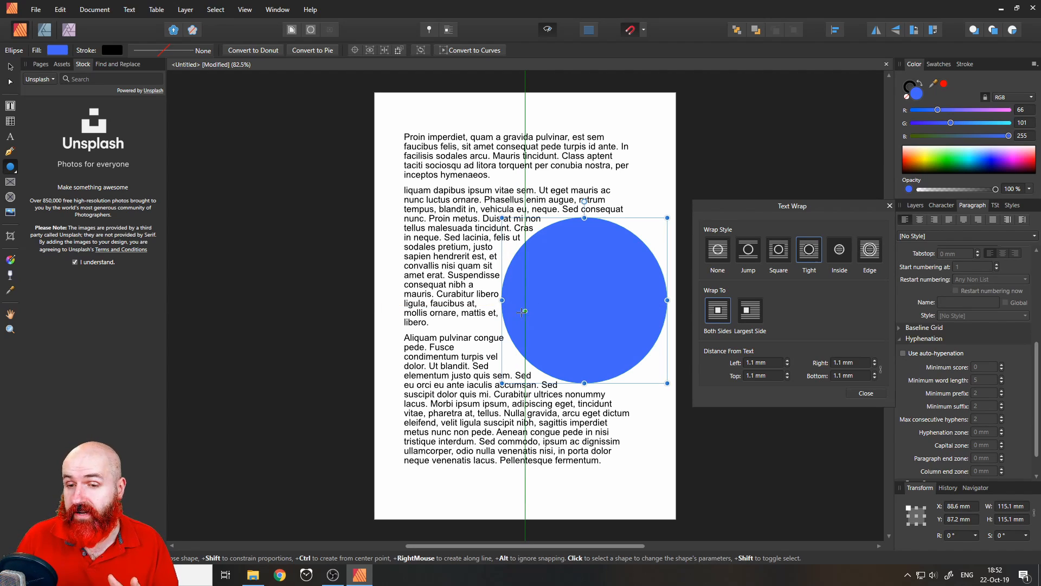
pyautogui.moveTo(716, 358)
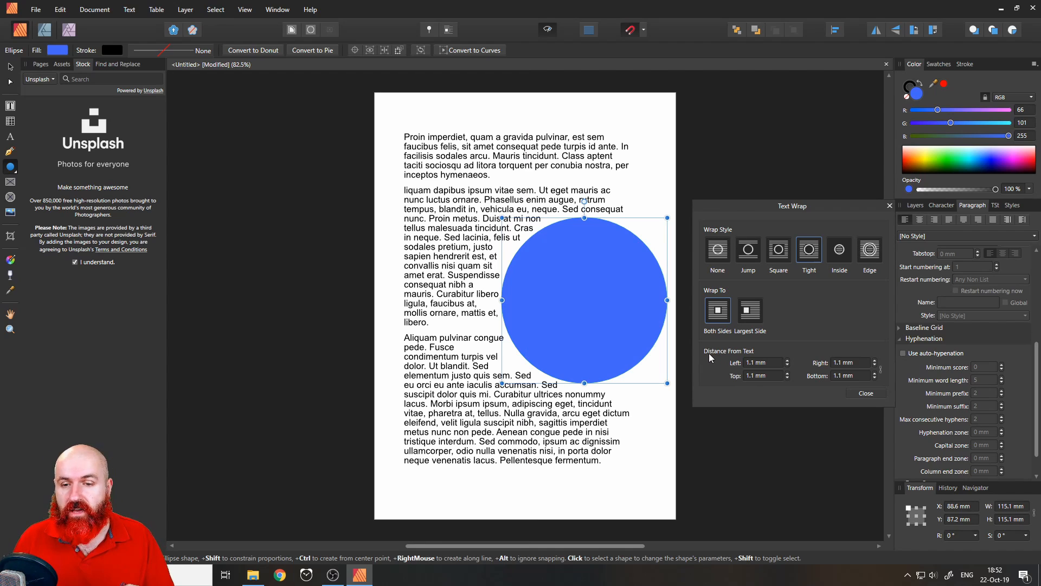
# Raise the wrap distance to Left 3 mm and Top 2 mm.
pyautogui.click(787, 360)
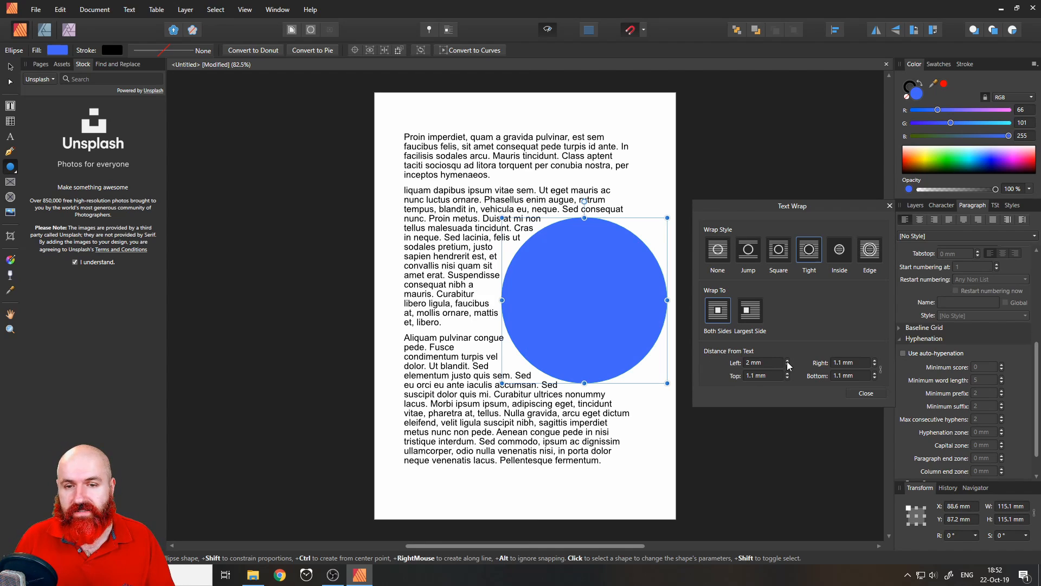
pyautogui.click(787, 360)
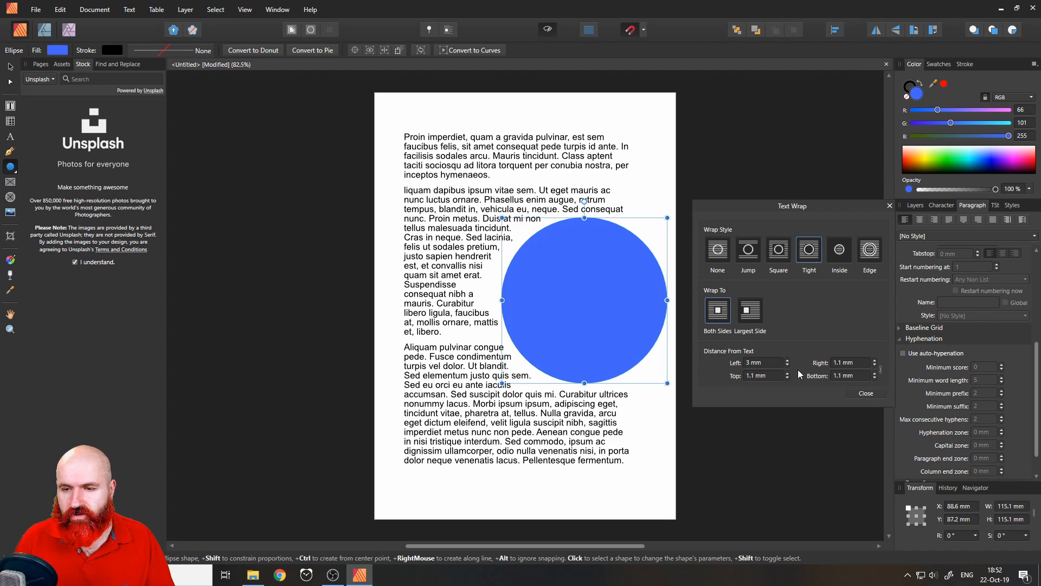
pyautogui.click(786, 373)
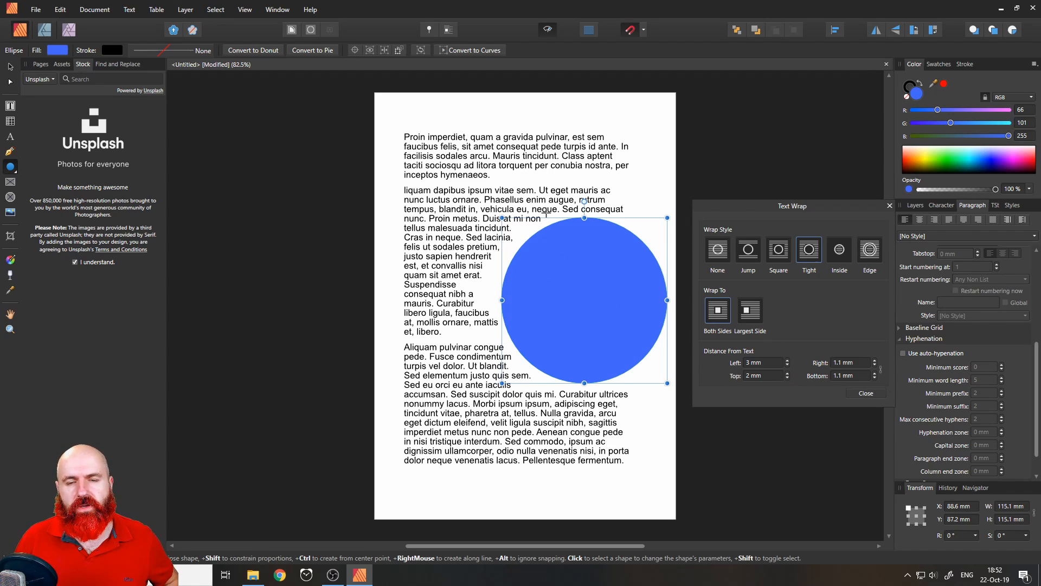
pyautogui.moveTo(615, 319)
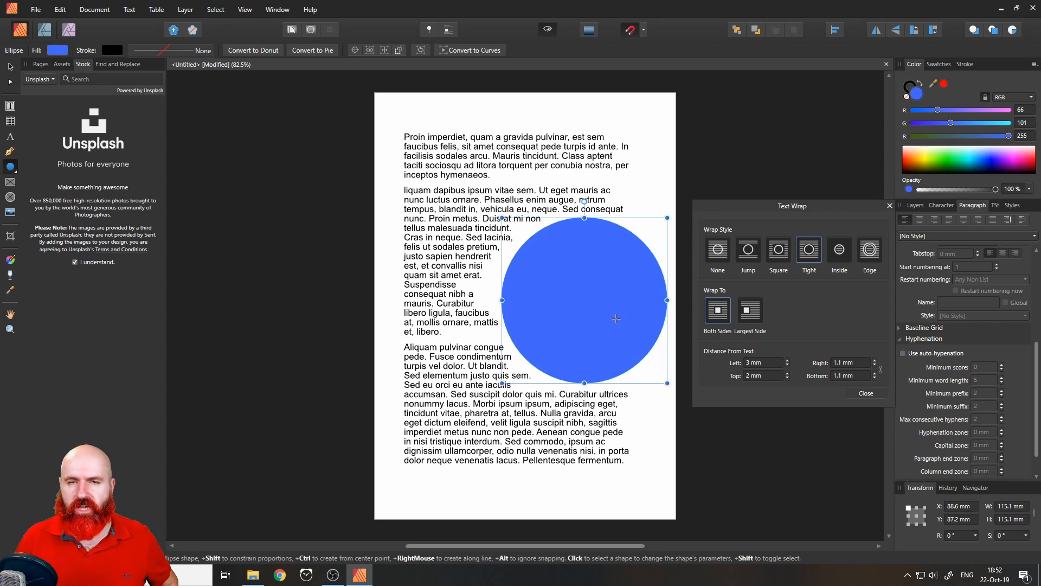
pyautogui.moveTo(728, 295)
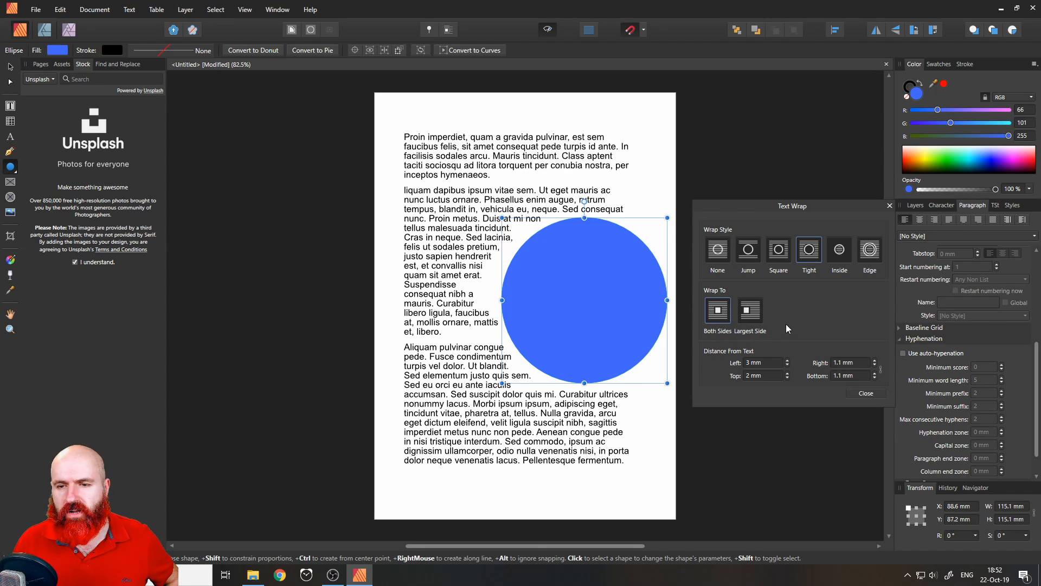
pyautogui.moveTo(737, 295)
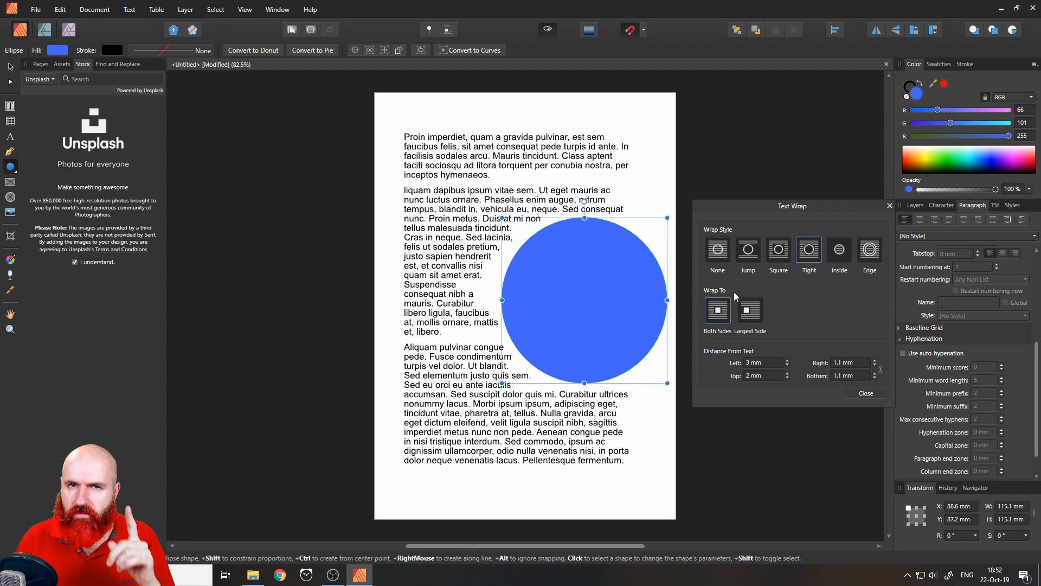
pyautogui.click(36, 10)
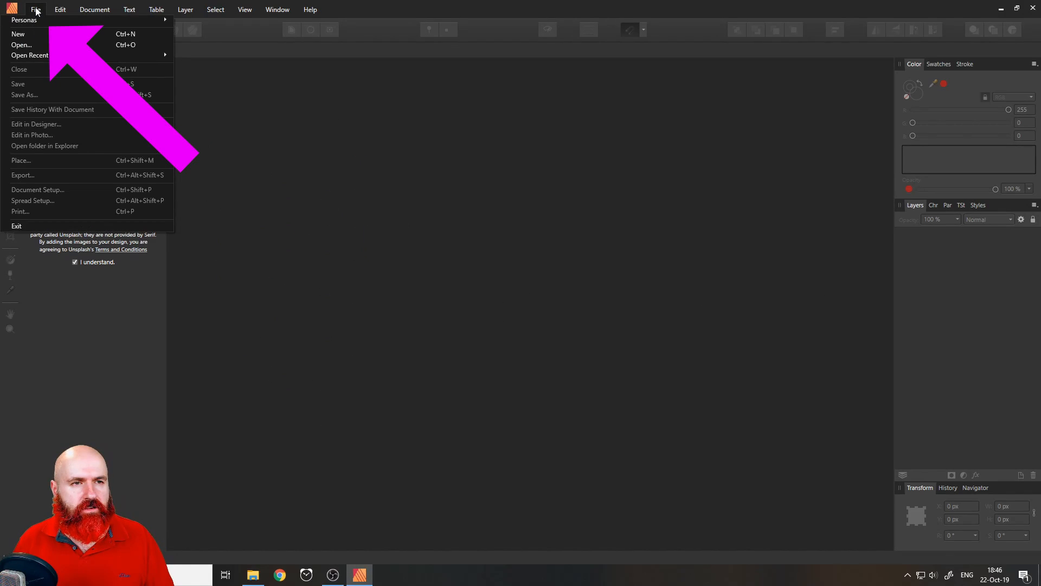
# Start a new A4 print document and view its 25–30 mm margins.
pyautogui.click(35, 9)
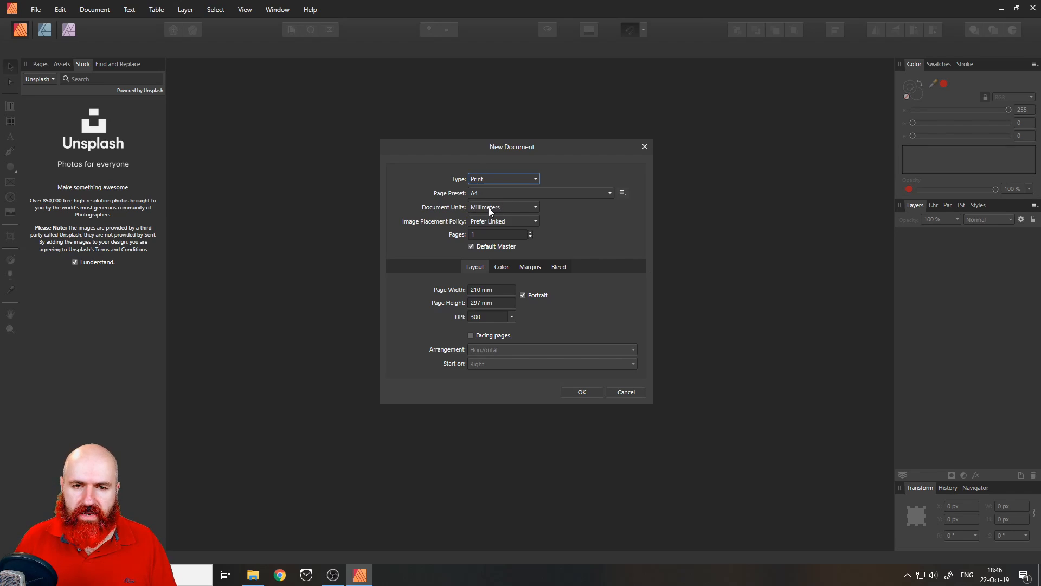
pyautogui.click(530, 266)
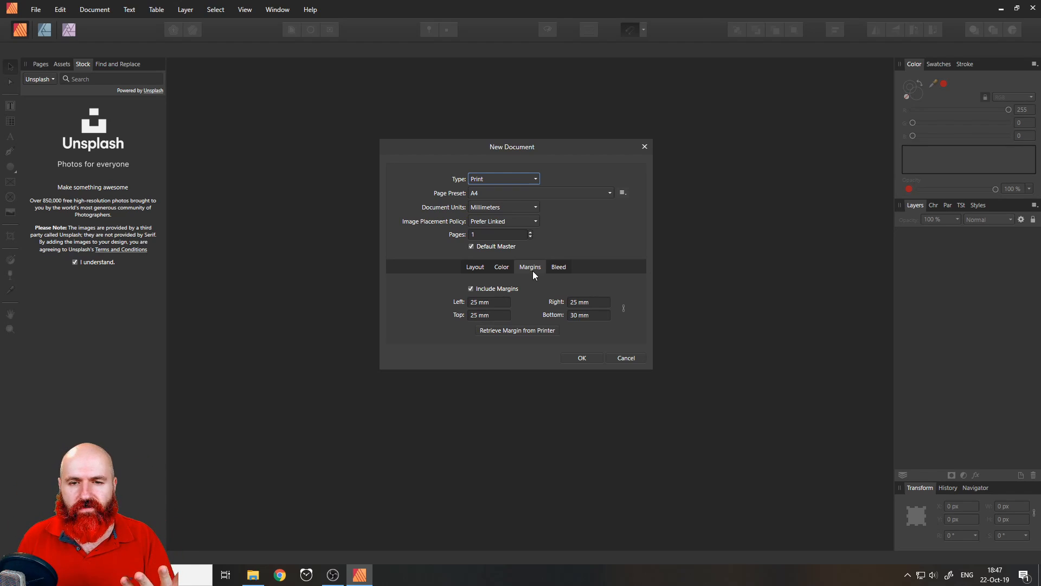
pyautogui.moveTo(491, 330)
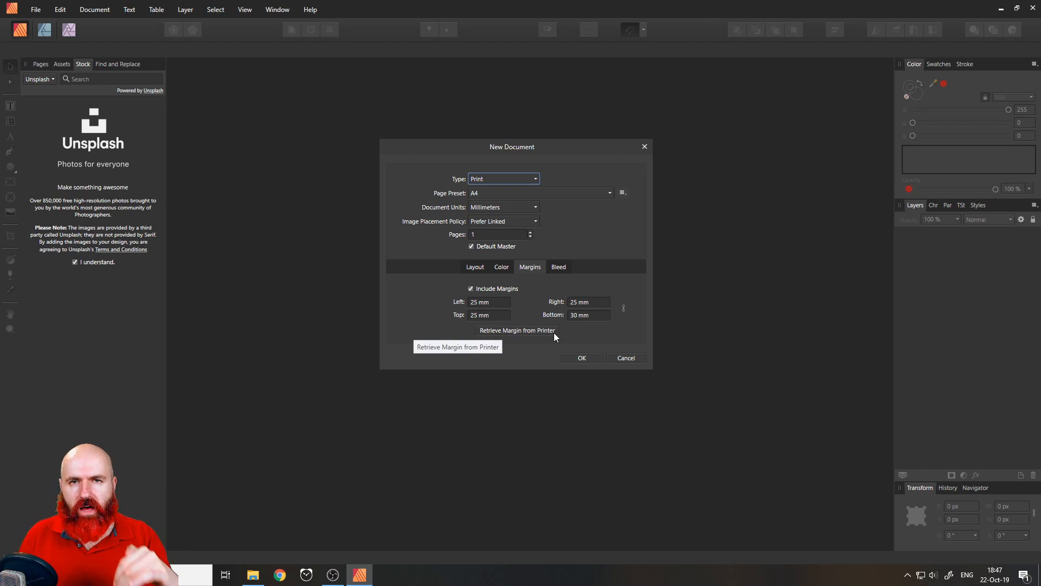
# Review the 3 mm bleed values and create the blank A4 document.
pyautogui.click(559, 266)
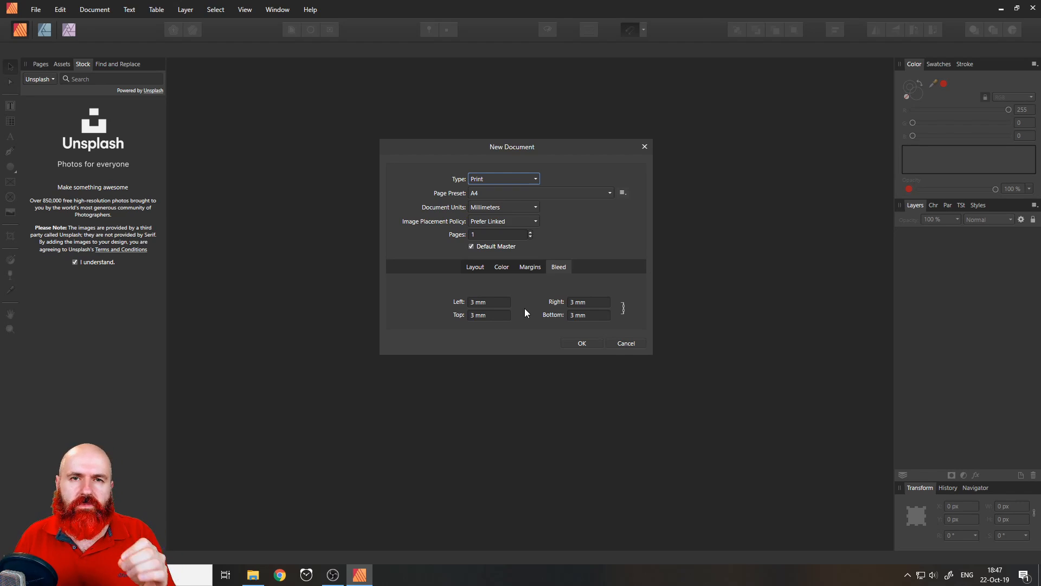
pyautogui.click(581, 343)
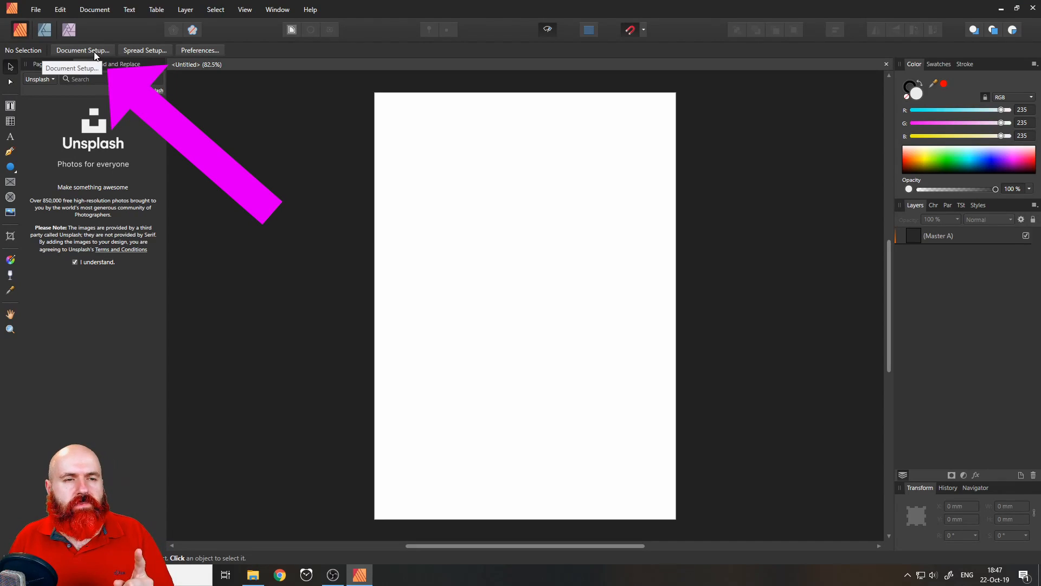
# Check Document Setup's Image Placement Policy, keep Prefer Linked, and close the dialog.
pyautogui.click(82, 50)
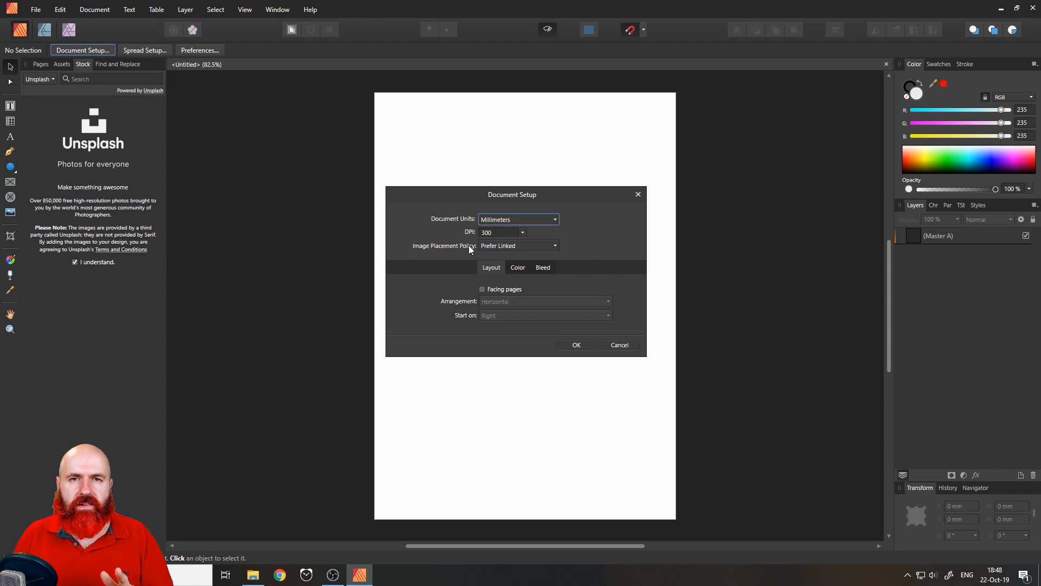
pyautogui.moveTo(517, 246)
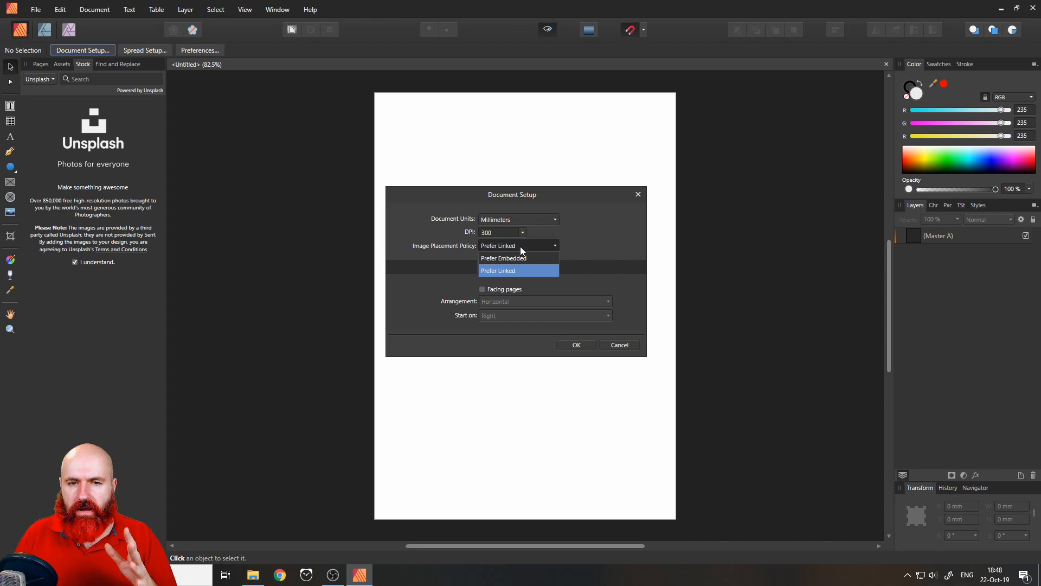
pyautogui.moveTo(524, 263)
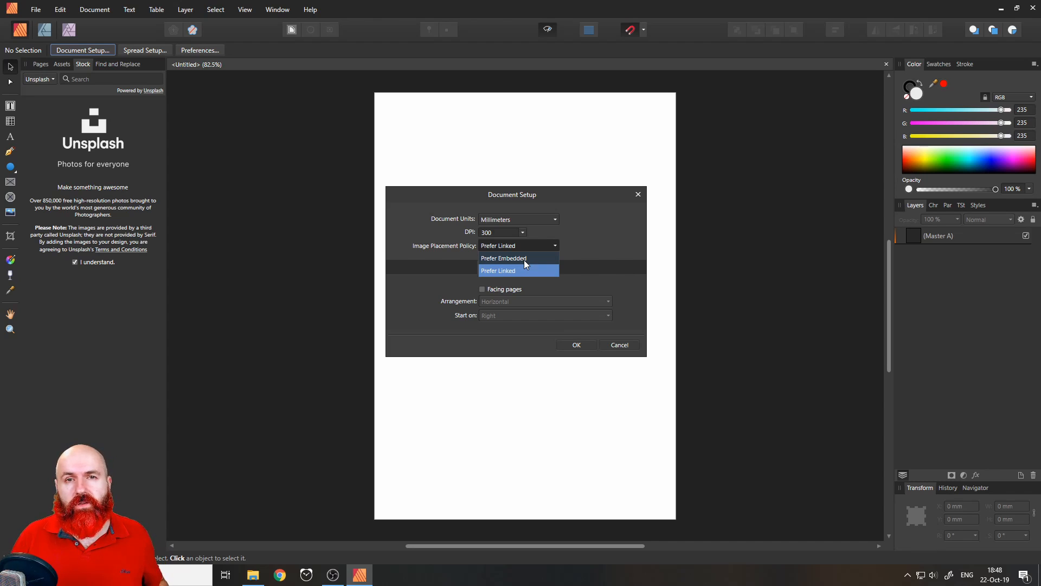
pyautogui.click(497, 270)
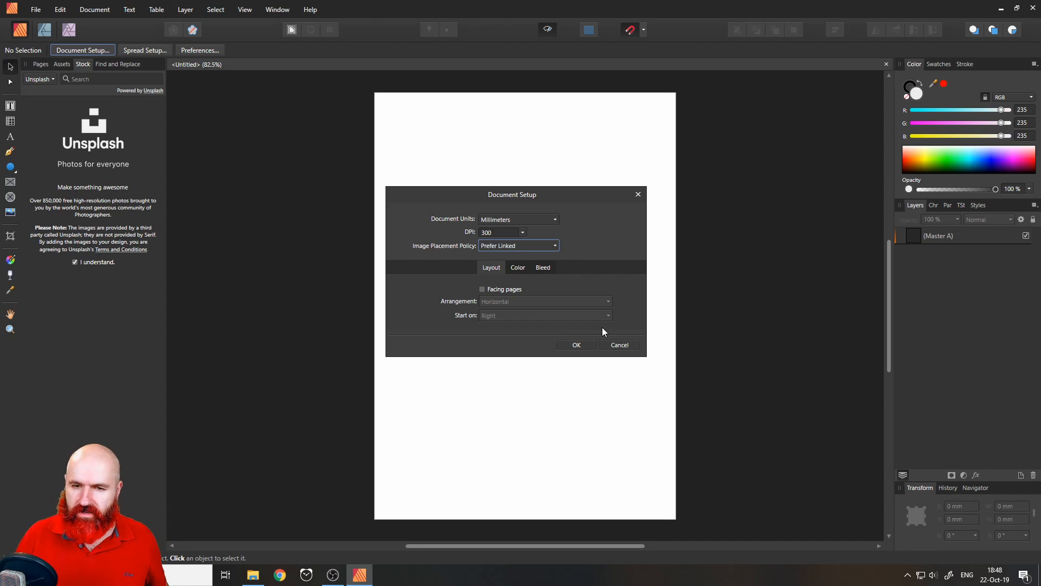
pyautogui.click(574, 345)
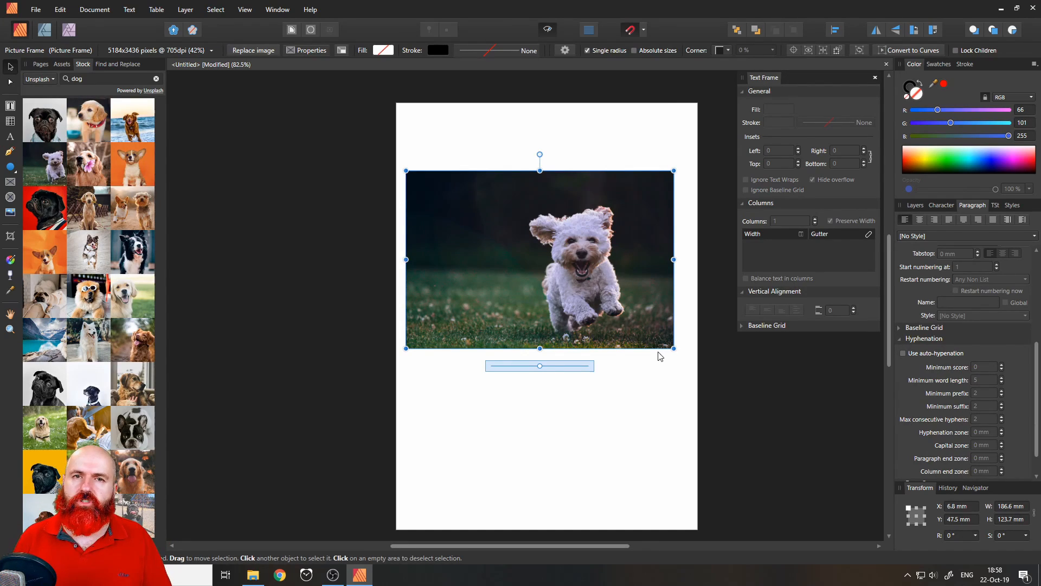
pyautogui.moveTo(658, 360)
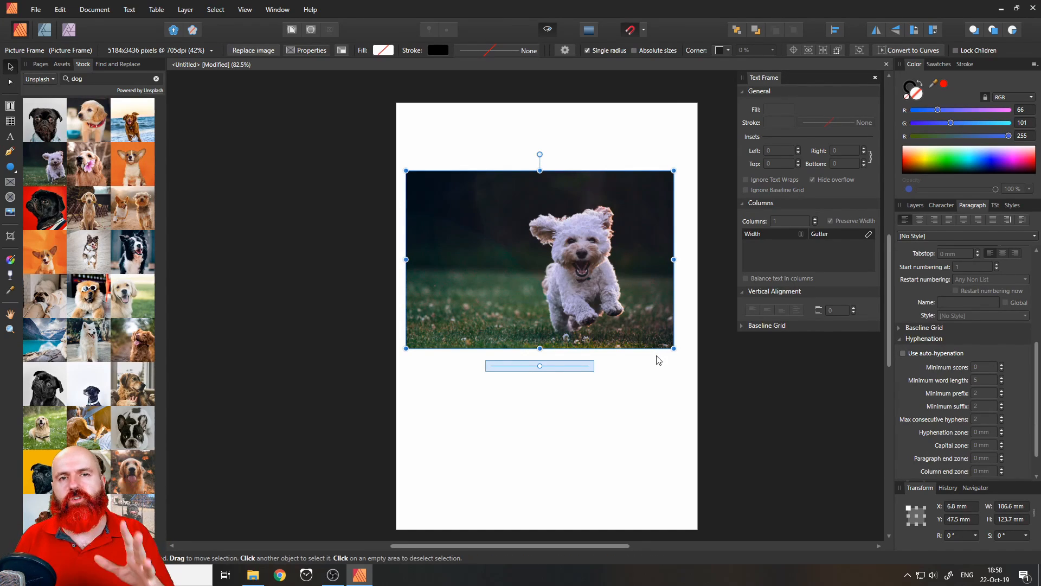